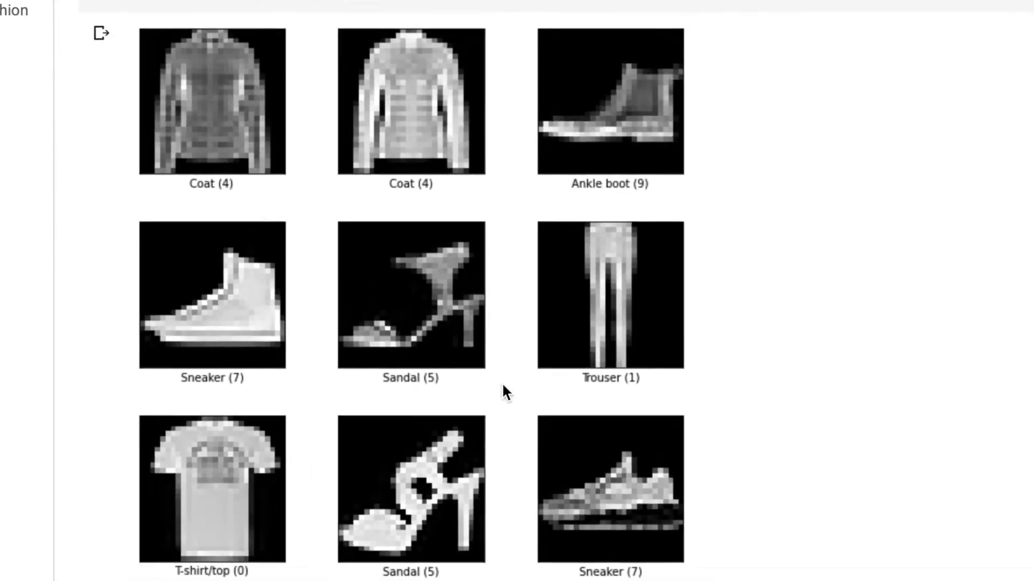
# - Add the pandas and tensorflow_datasets imports under an 'Importing dataset' heading
pyautogui.scroll(-3)
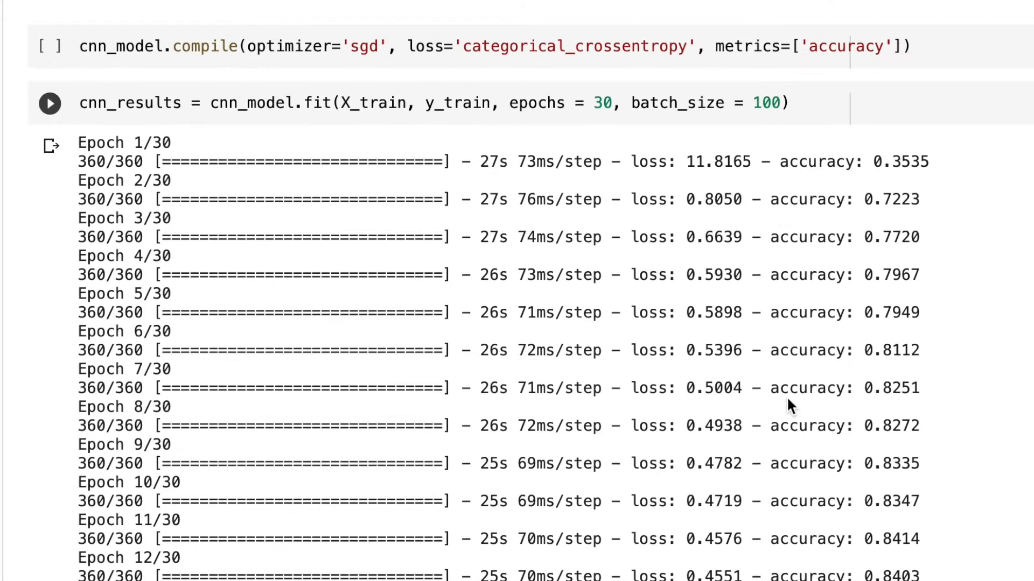
pyautogui.scroll(-3)
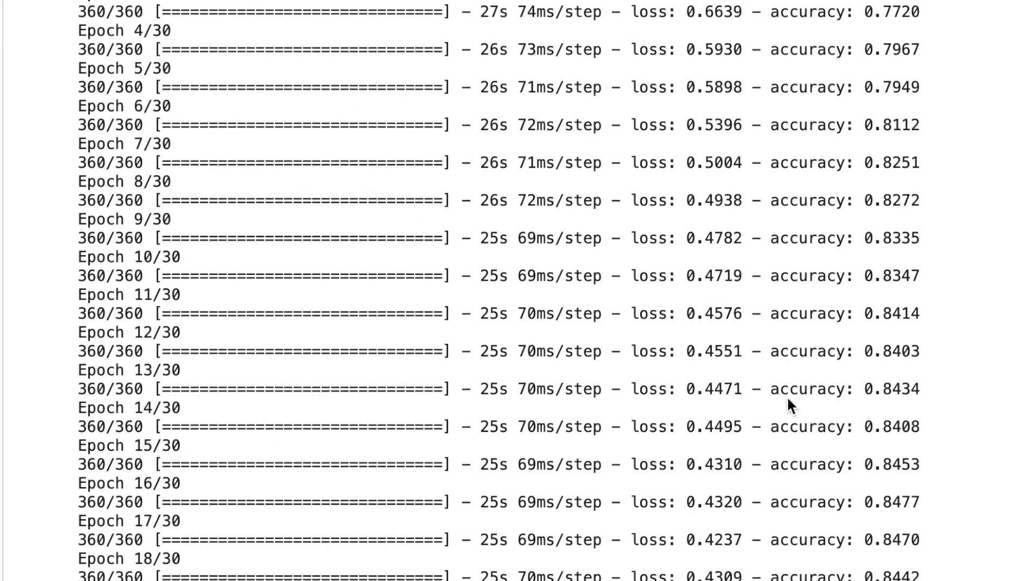
pyautogui.scroll(-3)
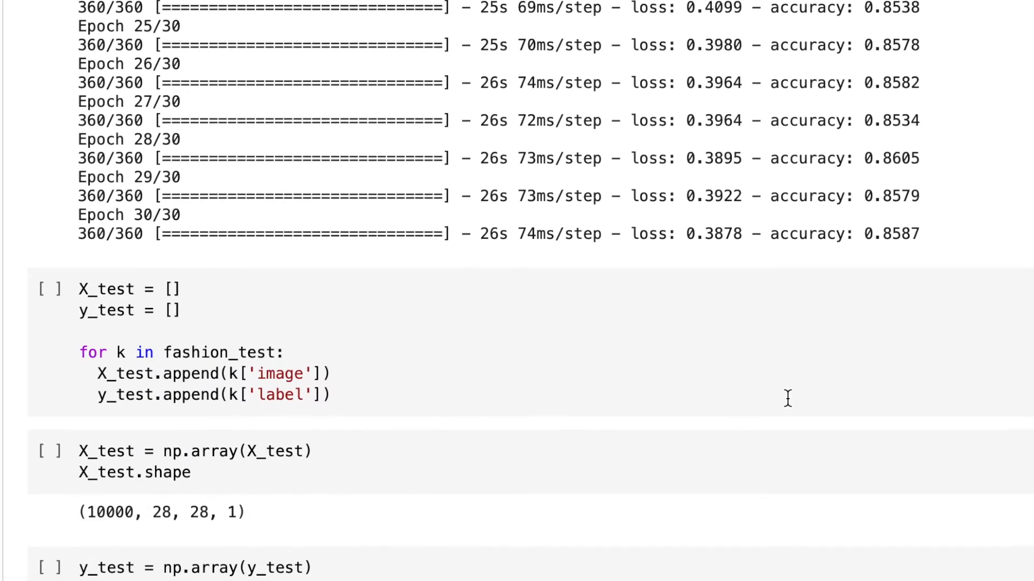
pyautogui.scroll(-3)
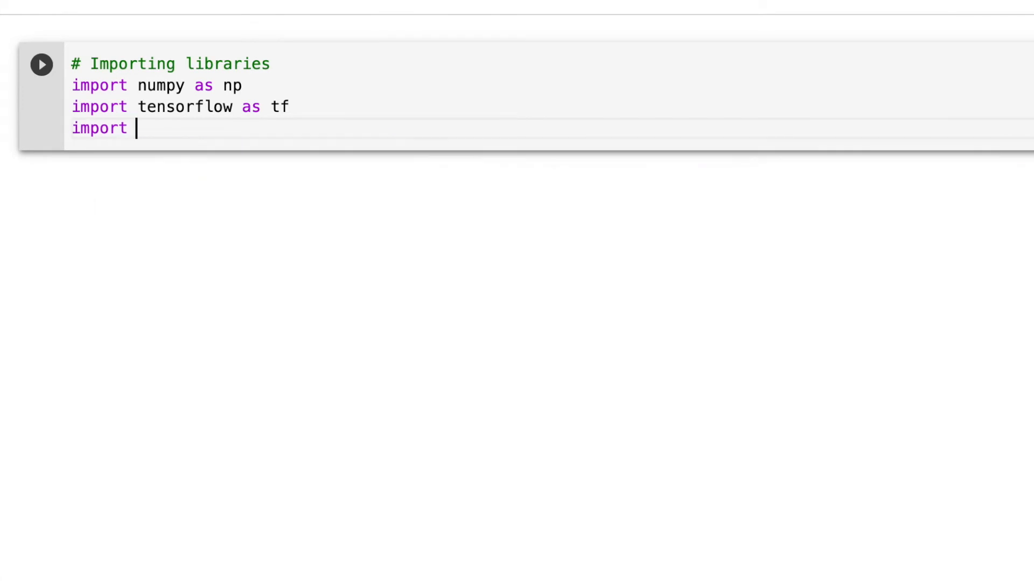
pyautogui.write('pandas as pd')
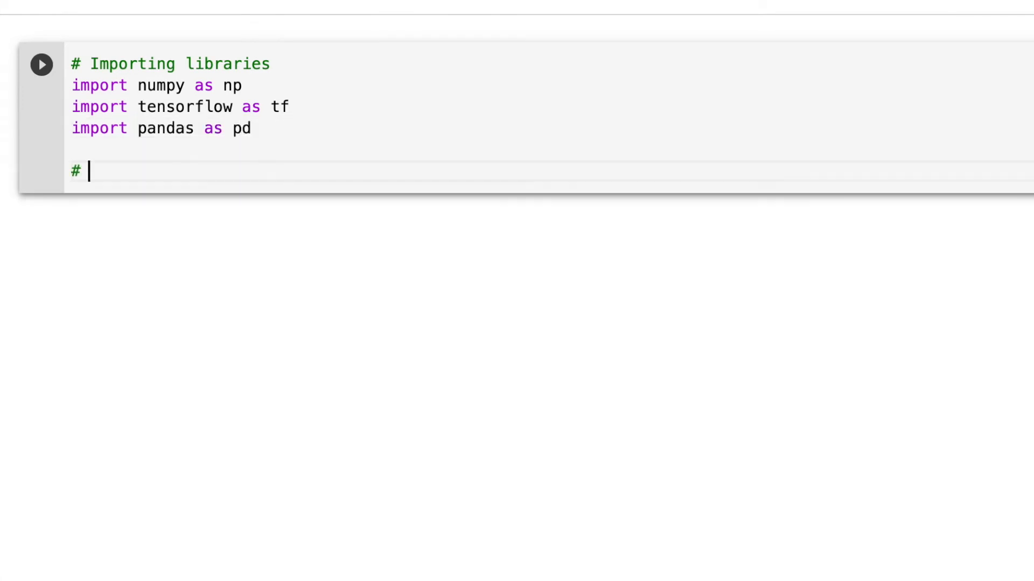
pyautogui.write('Importing dataset')
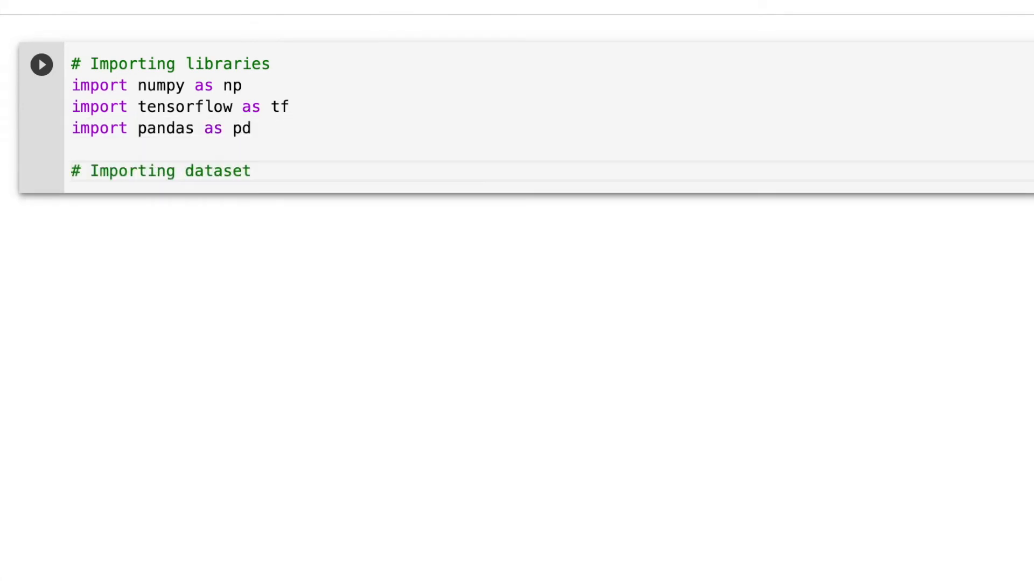
pyautogui.write('import tensorflow_datasets as tfds')
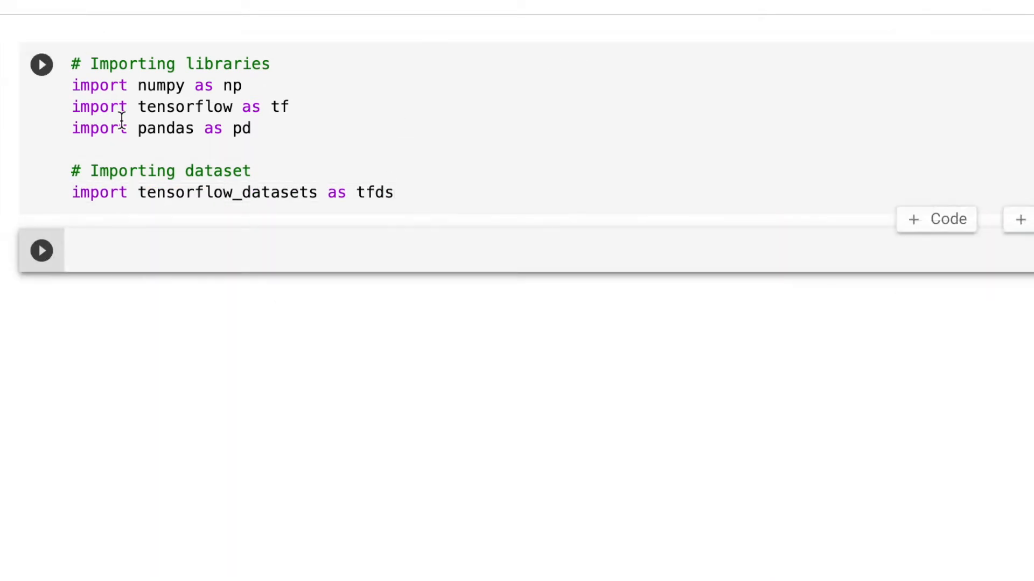
# - Load 'fashion_mnist' with tfds.load into fashion_train (train[:60%]), fashion_test and info, with_info=True
pyautogui.click(41, 63)
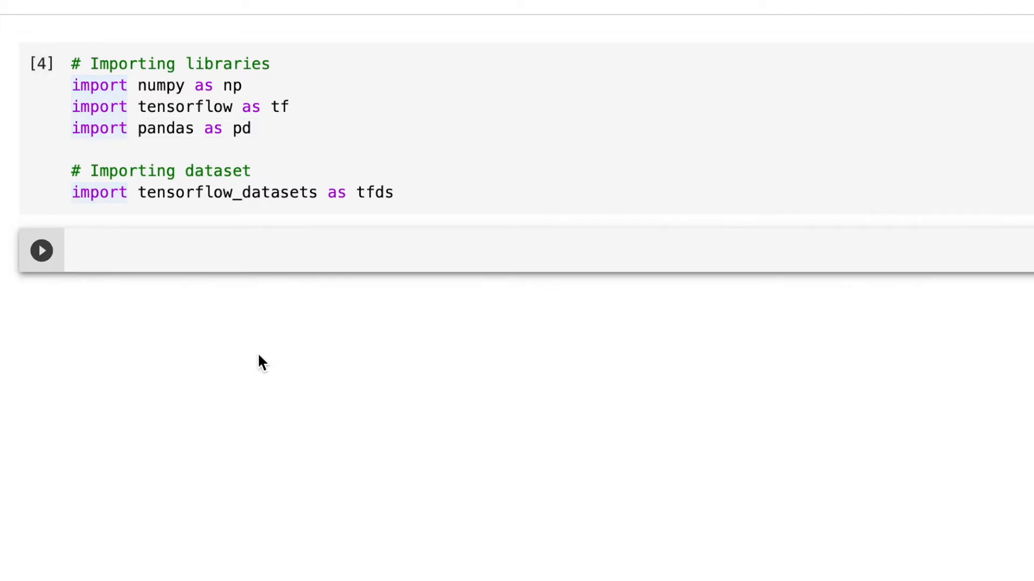
pyautogui.write('fashion_train =')
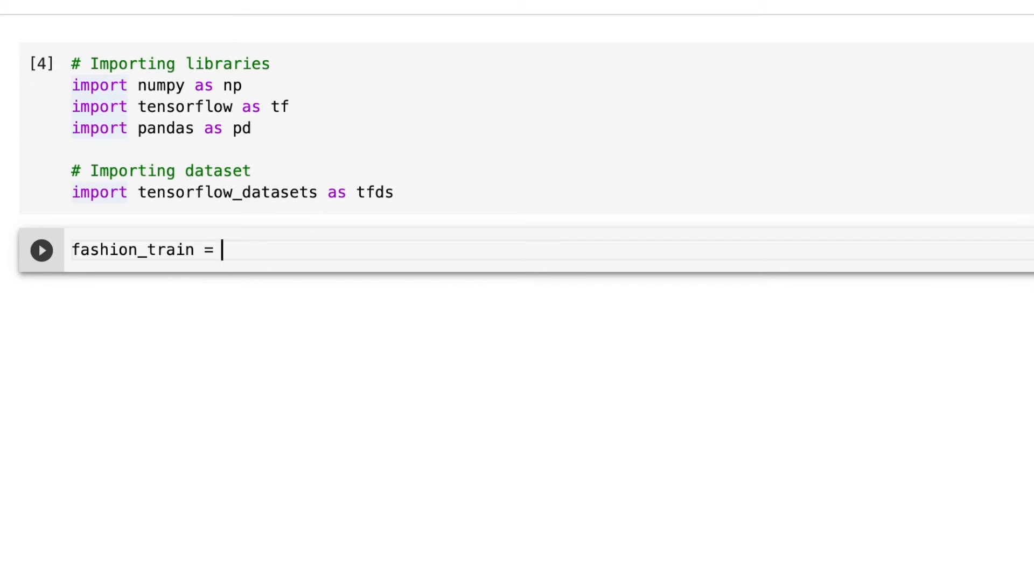
pyautogui.write('tfds.load(')
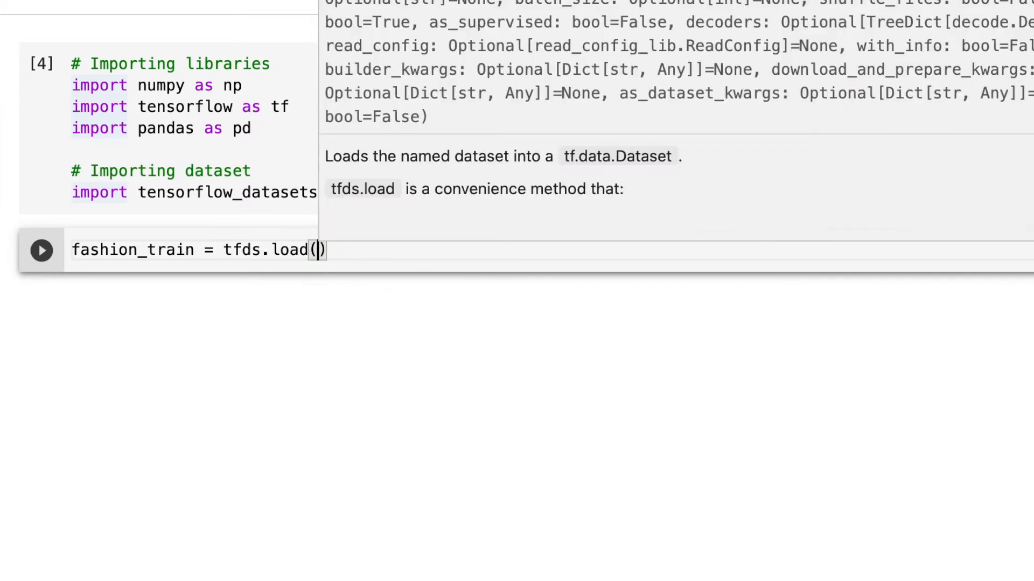
pyautogui.write("'fashion_mnist', split")
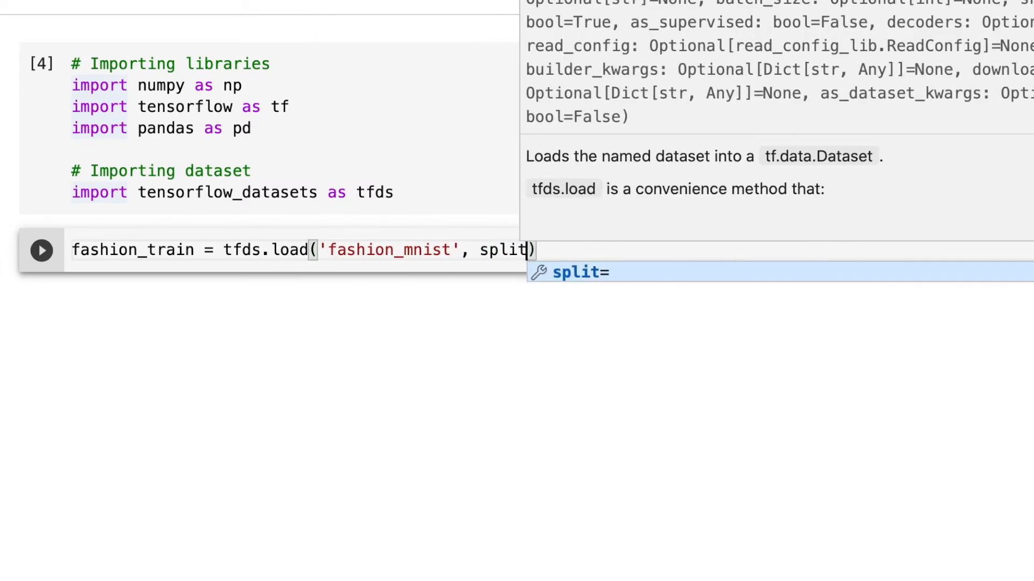
pyautogui.write("=['']")
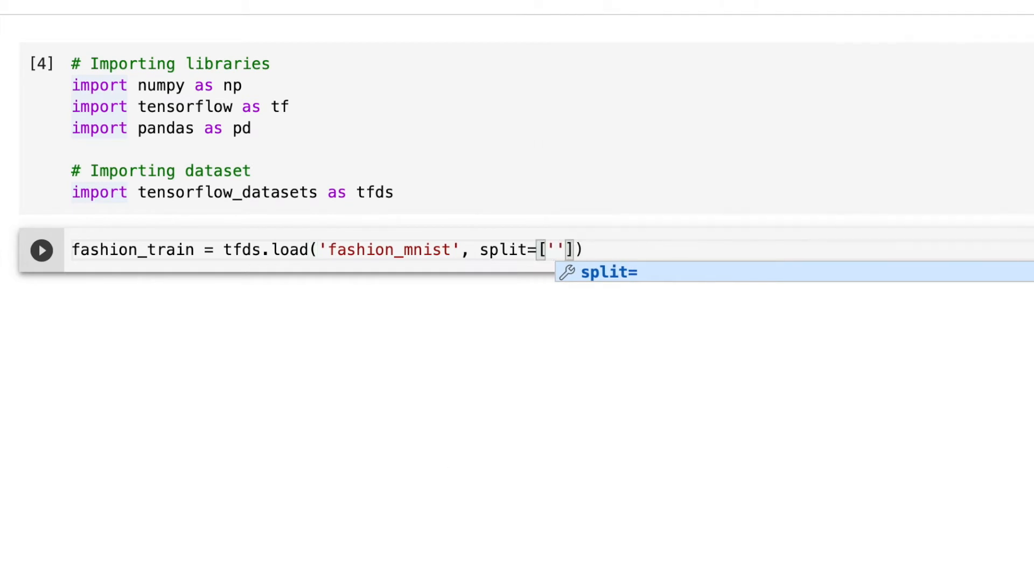
pyautogui.write('train[:60')
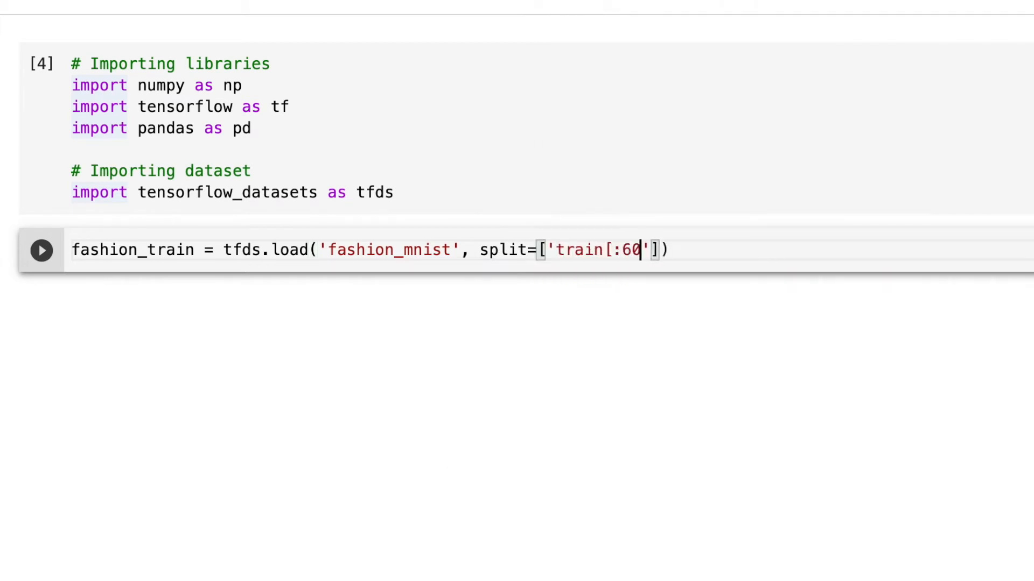
pyautogui.write("%'],")
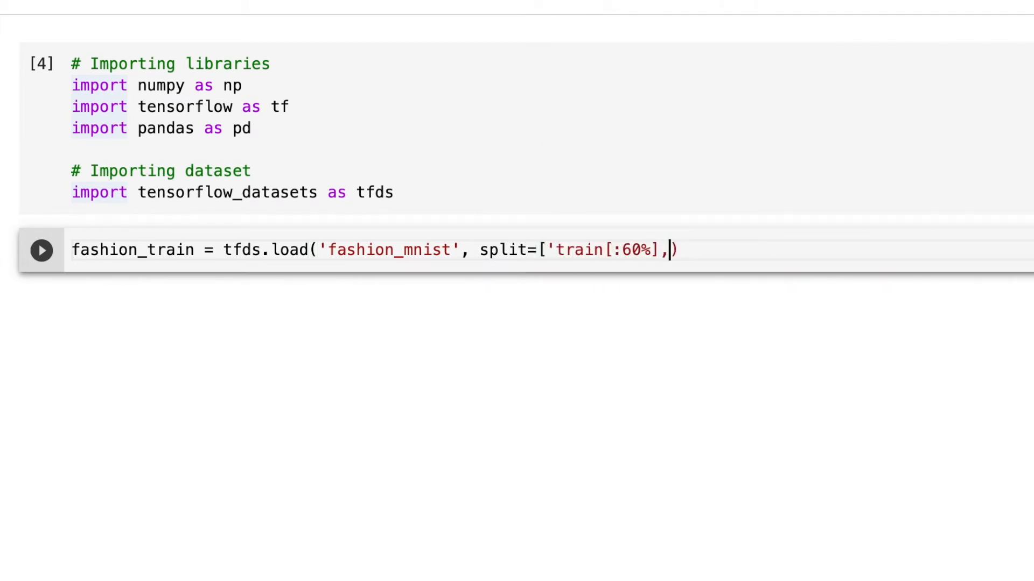
pyautogui.write("'train'")
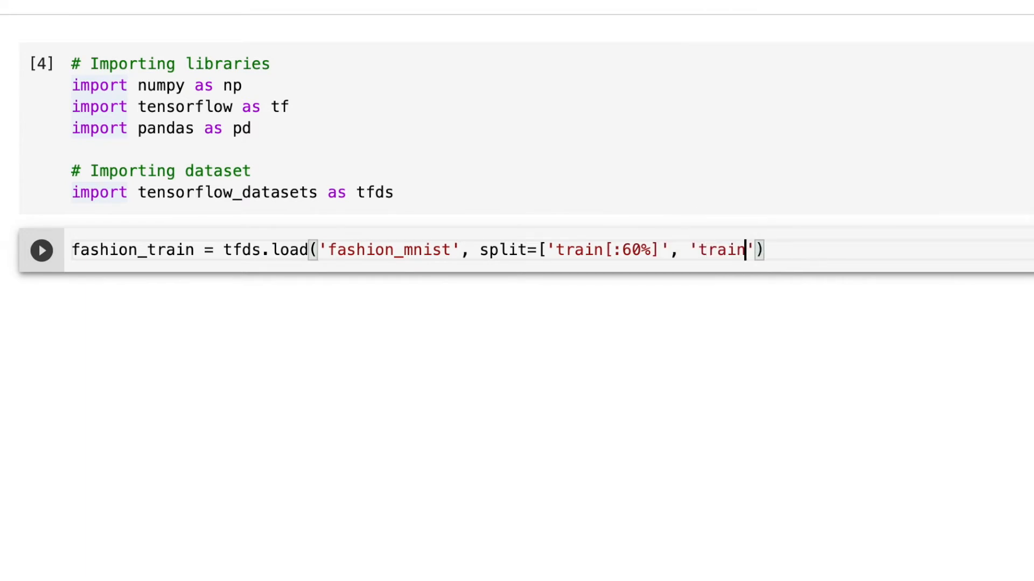
pyautogui.write('], with_info=True')
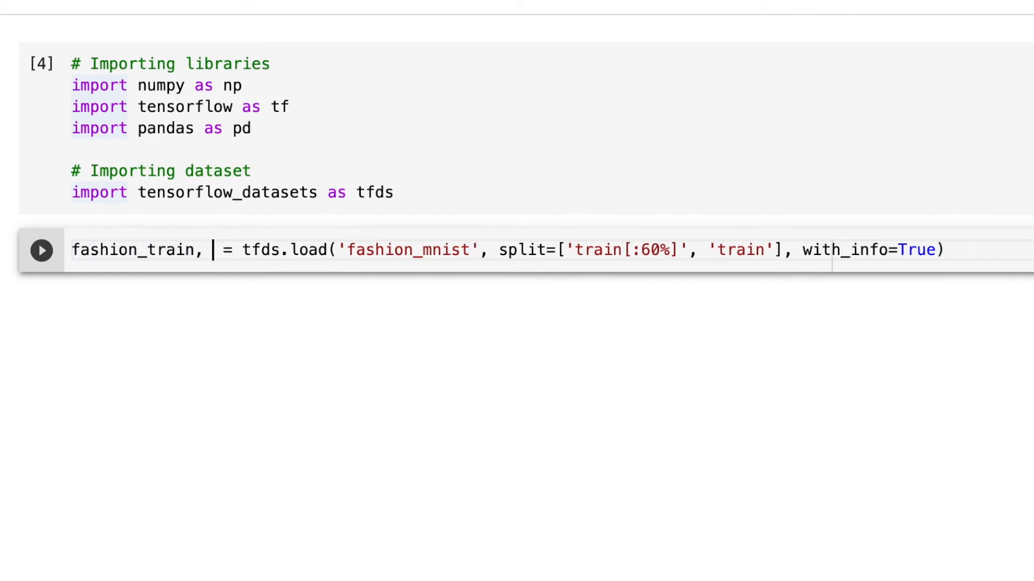
pyautogui.write('fashion_test), info')
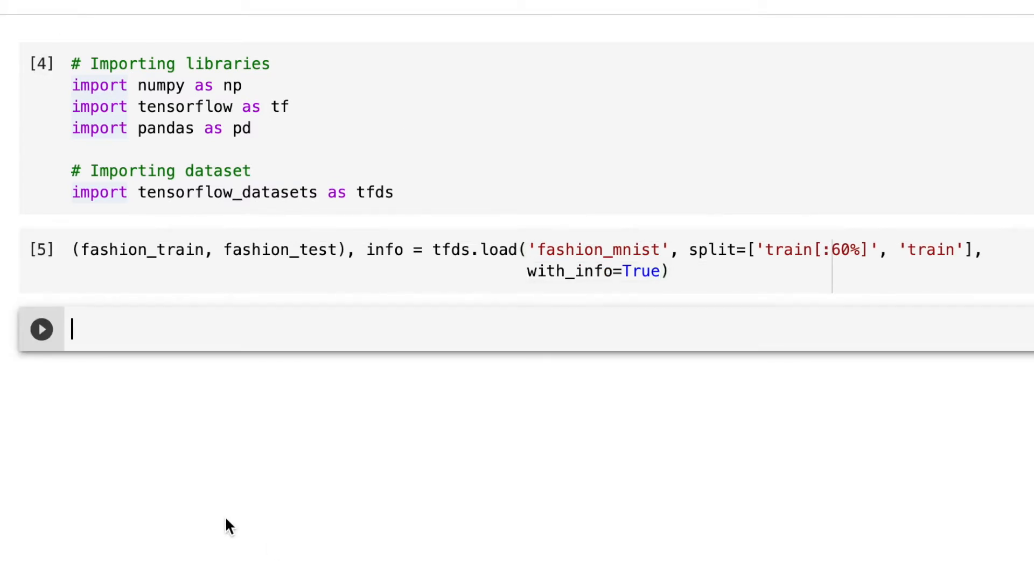
pyautogui.moveTo(211, 510)
pyautogui.write('fash')
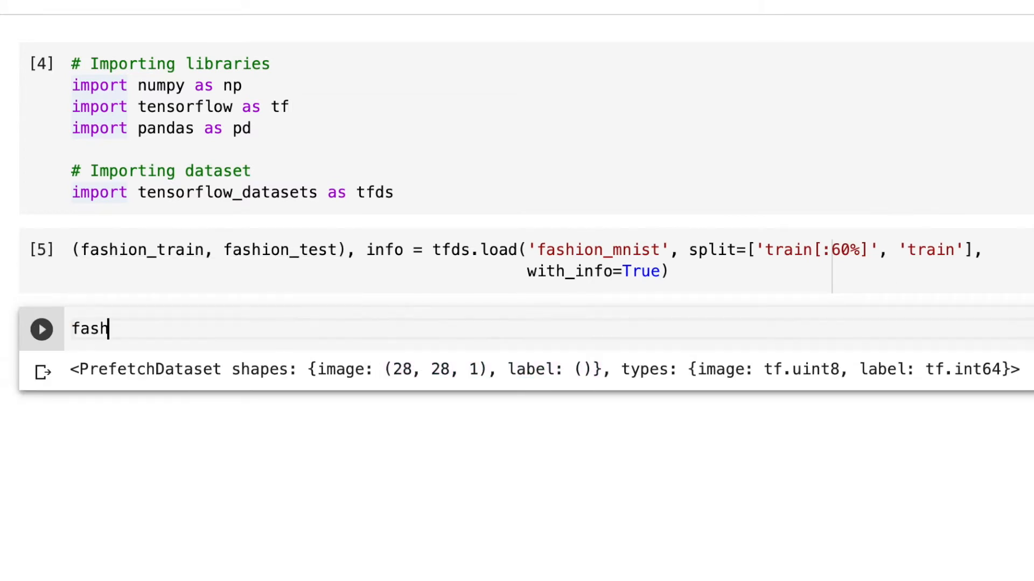
# - Run tfds.show_examples(fashion_train, info) and look through the labelled clothing image grid
pyautogui.write('ion_train')
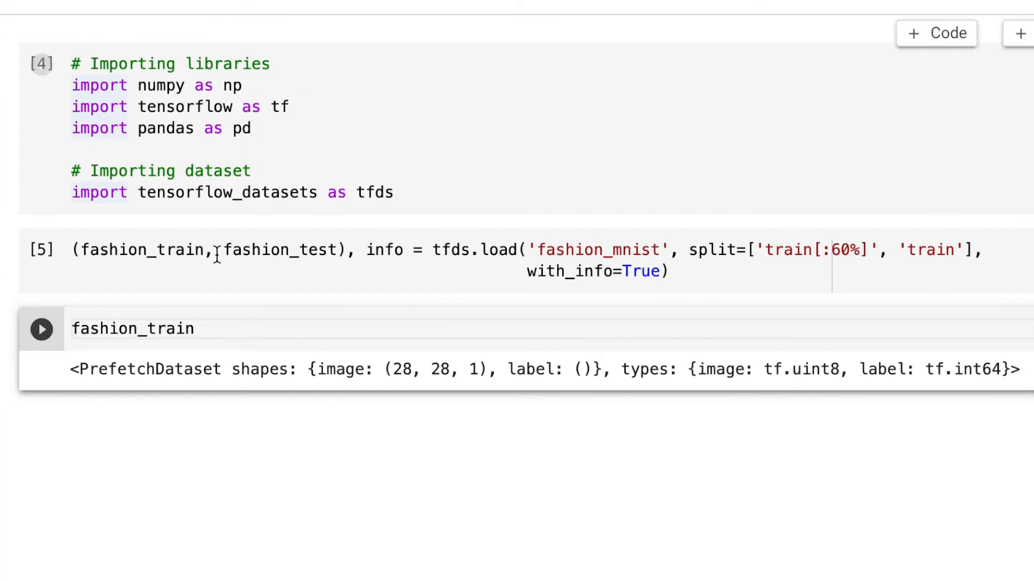
pyautogui.write('tfds.show')
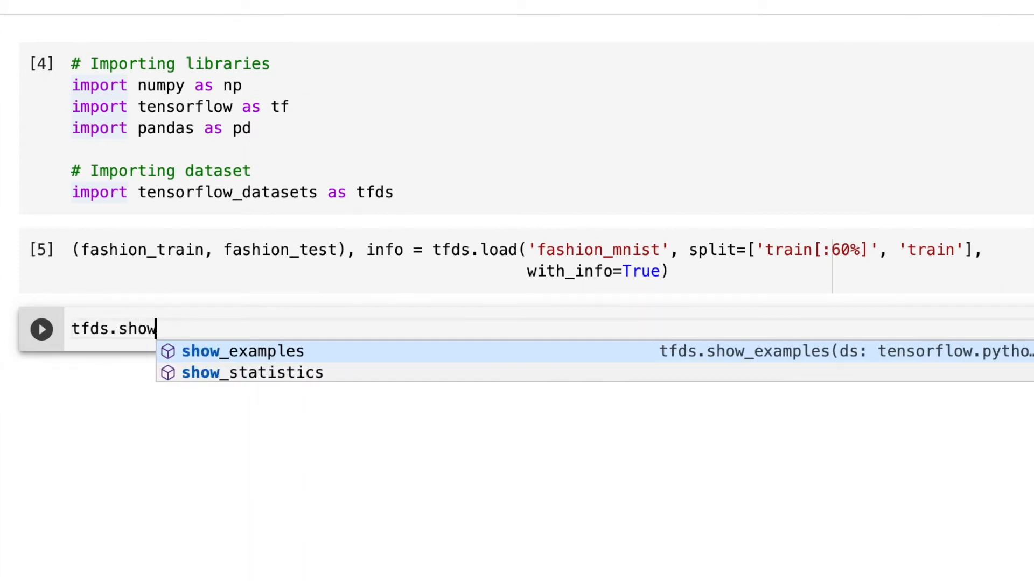
pyautogui.write('_examples(fashion_train, inf')
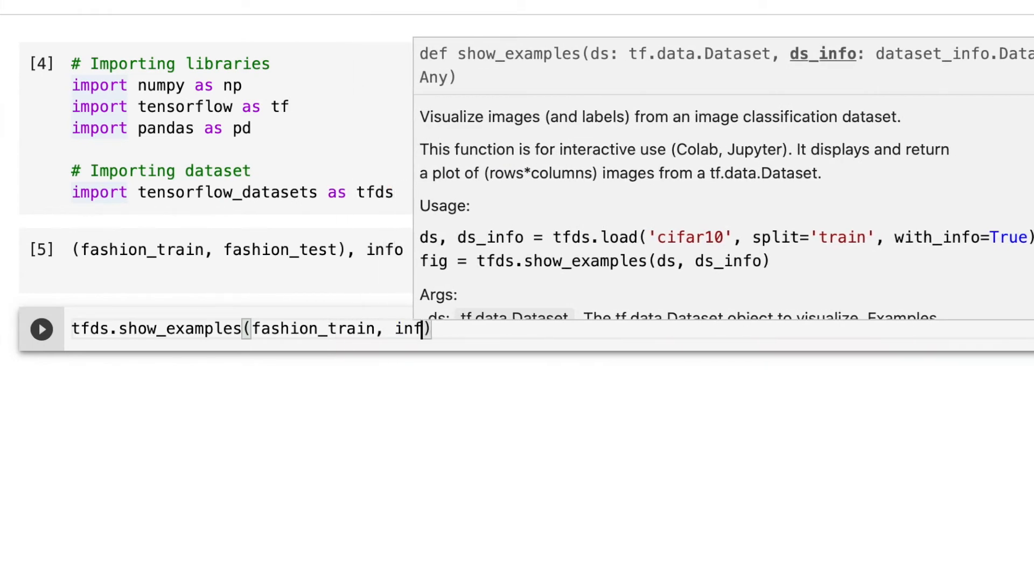
pyautogui.click(41, 330)
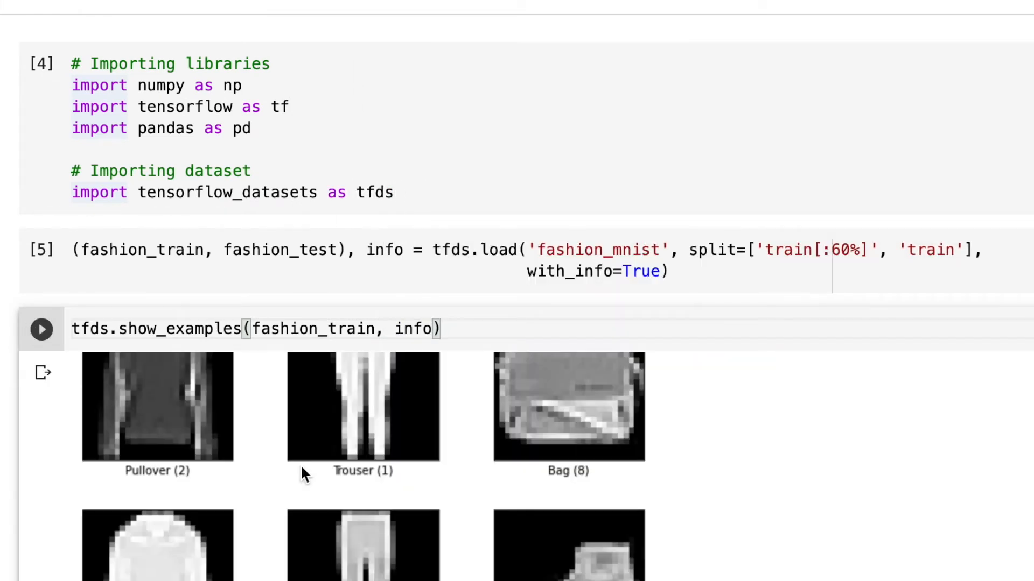
pyautogui.scroll(-3)
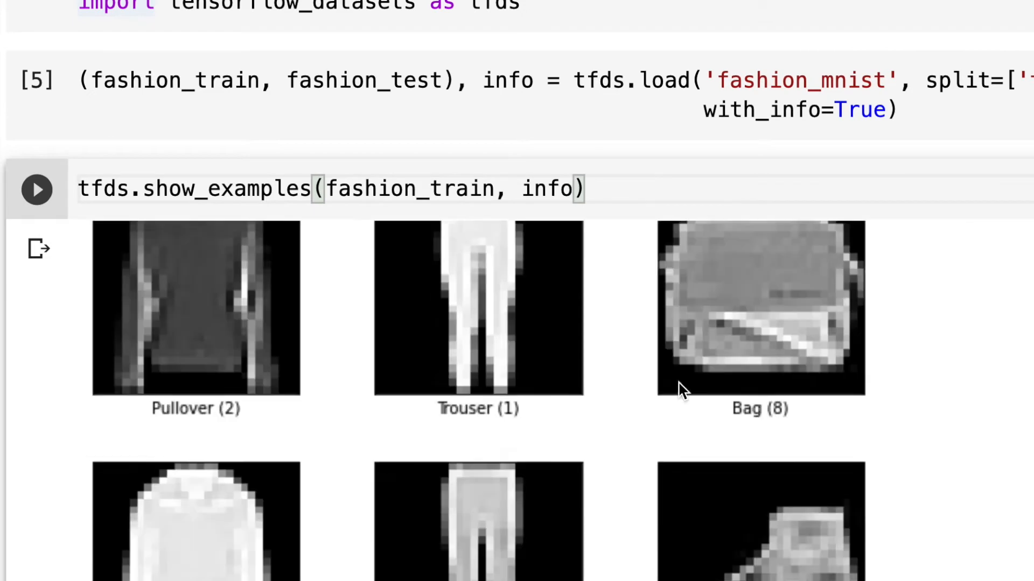
pyautogui.scroll(-3)
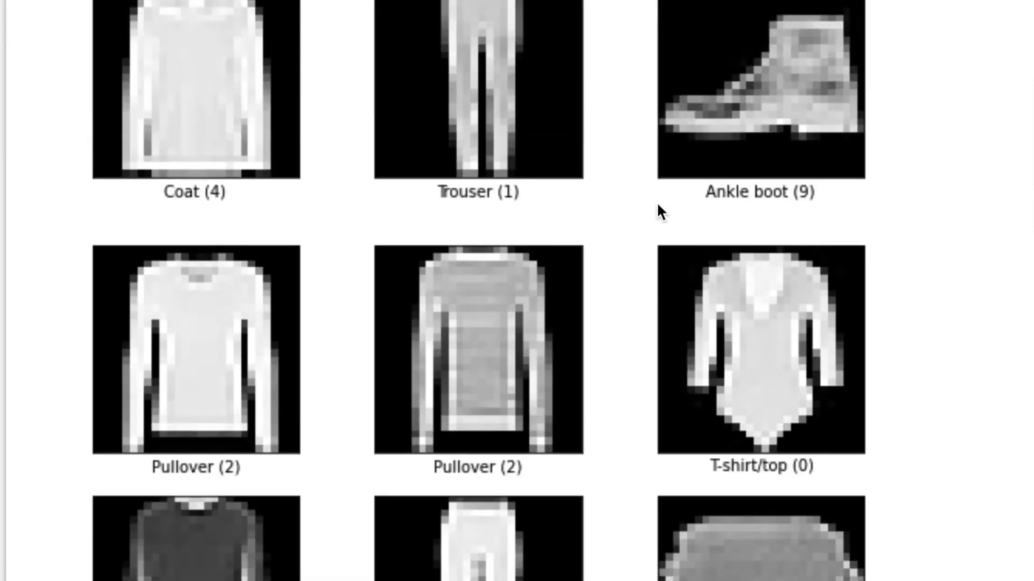
pyautogui.moveTo(801, 196)
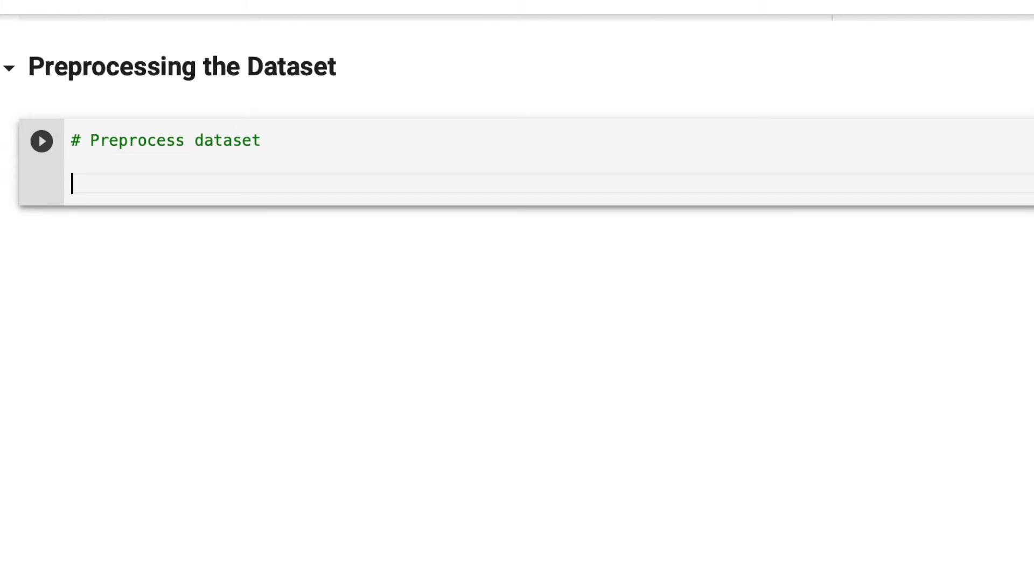
# - Loop over fashion_train appending images to X_train and labels to y_train, then convert X_train with np.array
pyautogui.write('X_train = []')
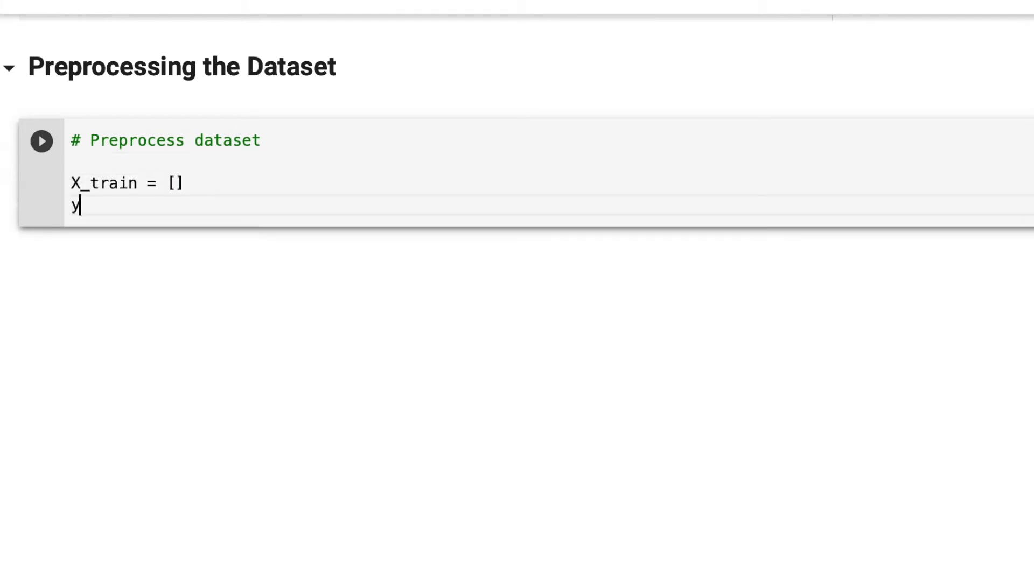
pyautogui.write('_train = []')
pyautogui.write('for')
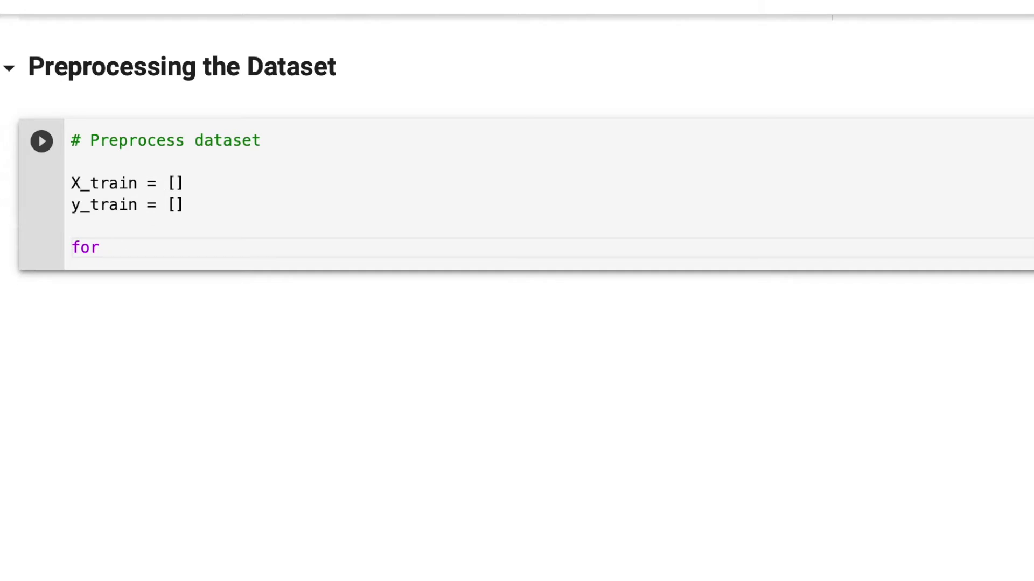
pyautogui.write('instance')
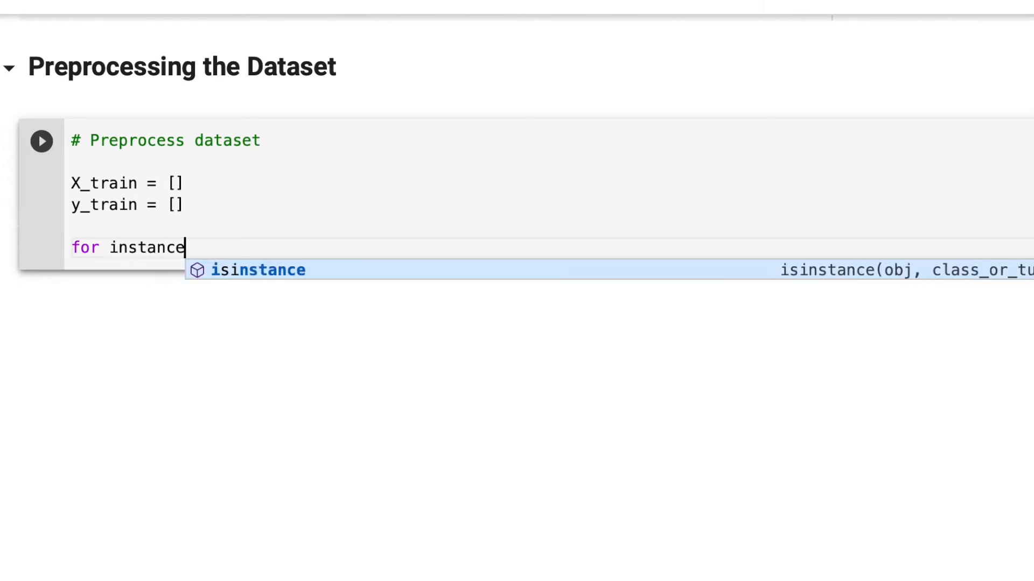
pyautogui.write('in fashion_train:')
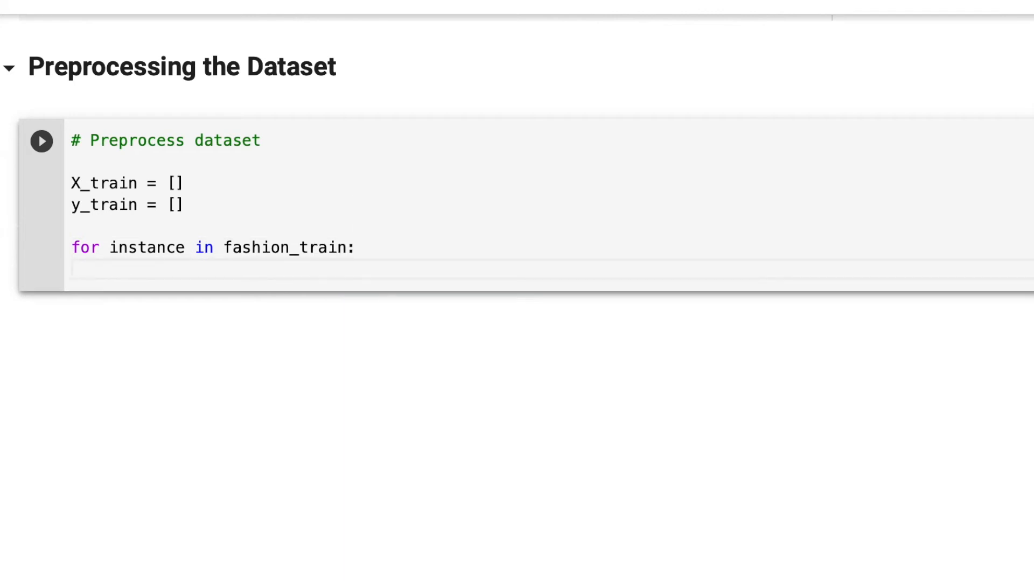
pyautogui.write("X_train.append(instance['image")
pyautogui.write('y_train')
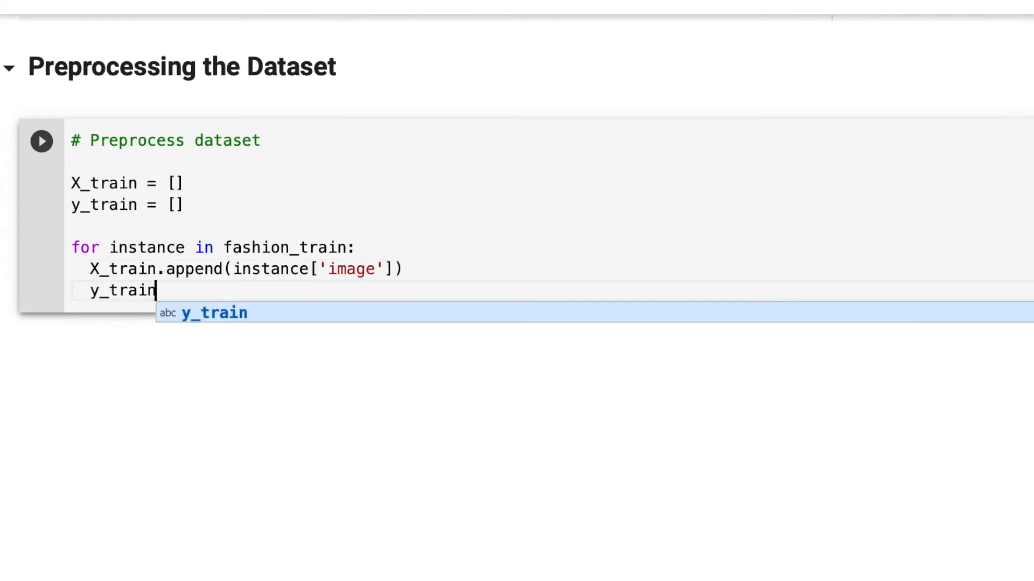
pyautogui.write(".append(instance['label")
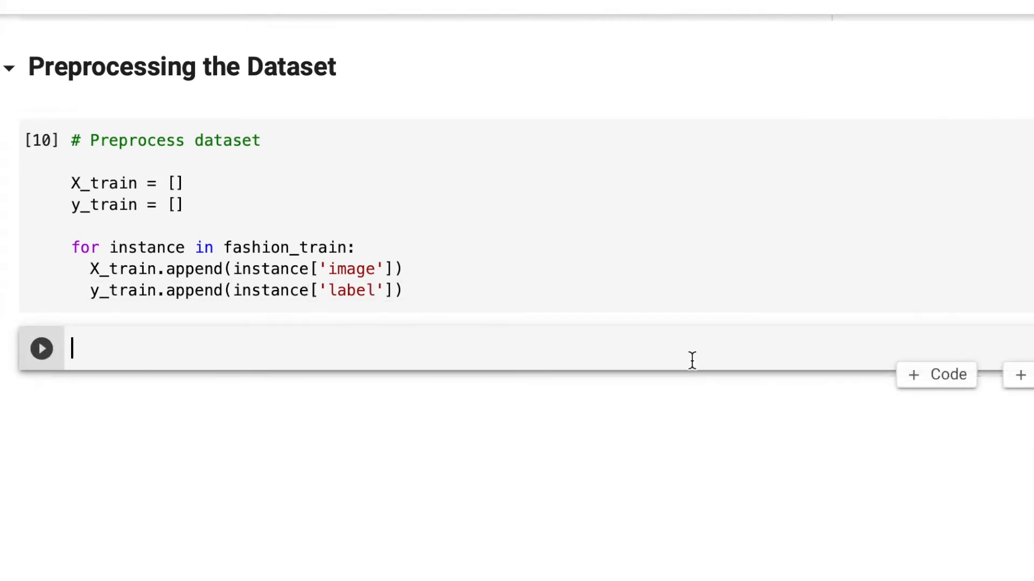
pyautogui.write('np.array(X_train')
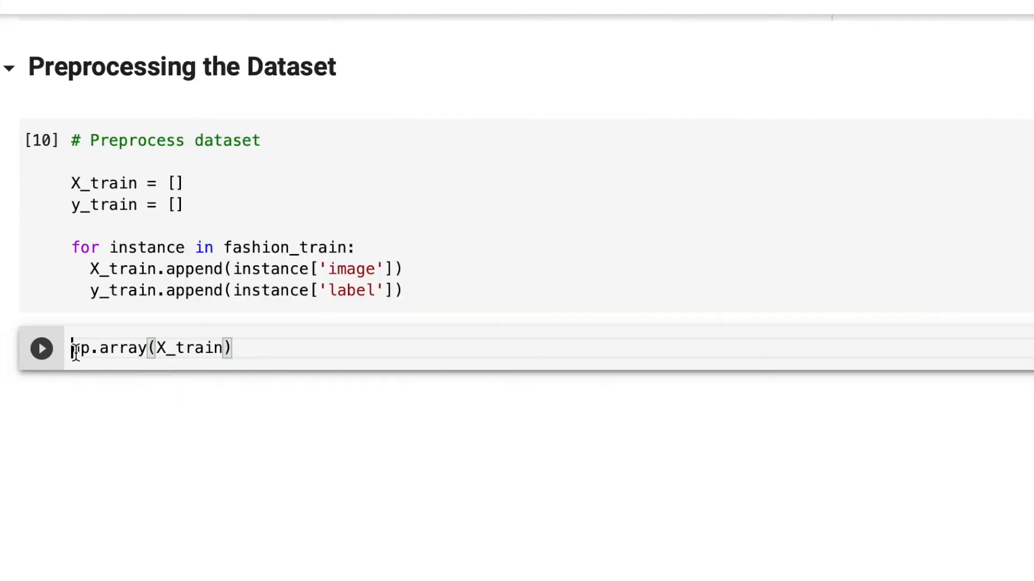
pyautogui.write('X_train = np.array(X_train)')
pyautogui.write('X_train.shape')
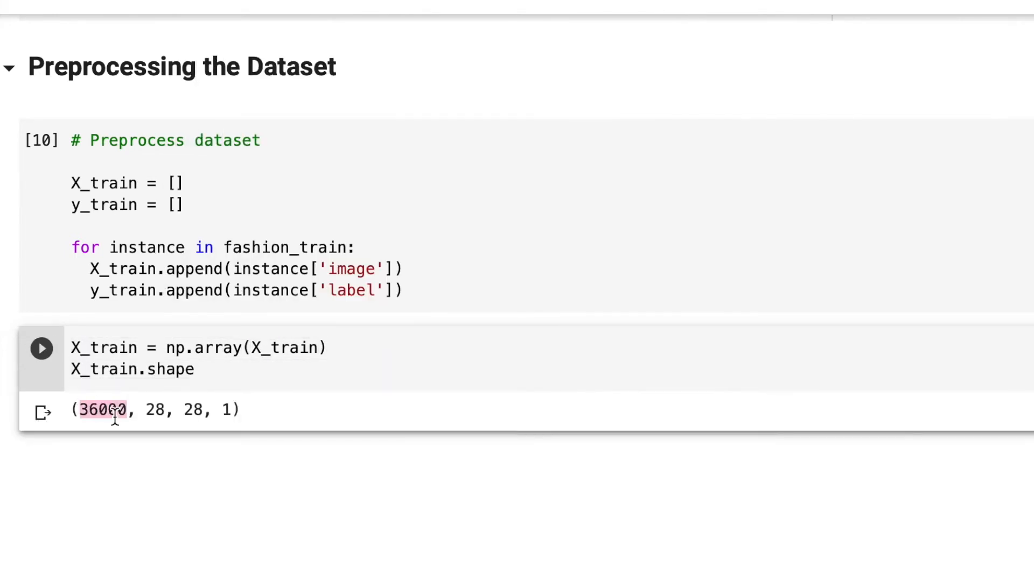
# - Convert y_train to a NumPy array, show its label values, and add a One Hot Encoding heading
pyautogui.write('y')
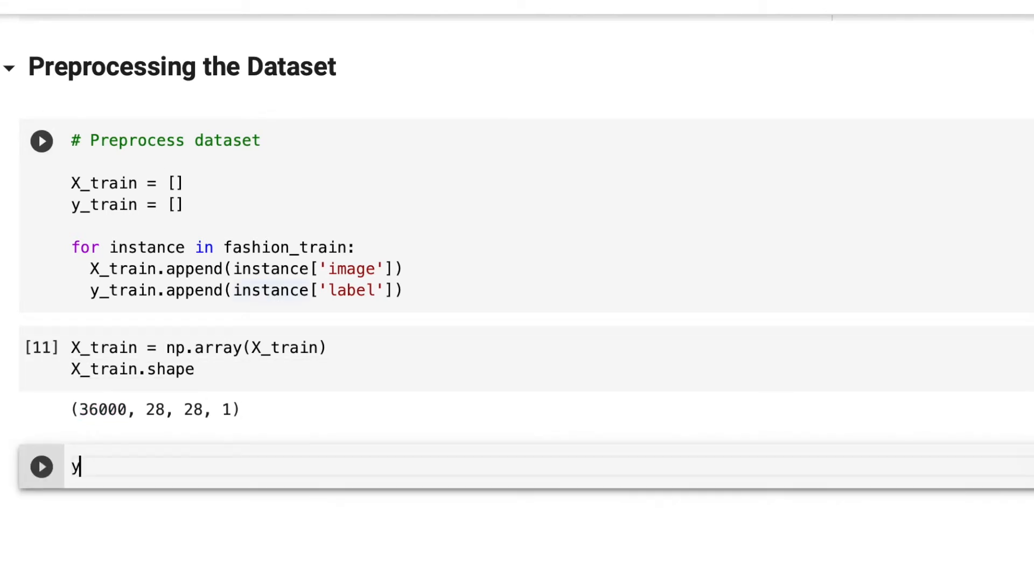
pyautogui.write('_train = np.array(y_train)')
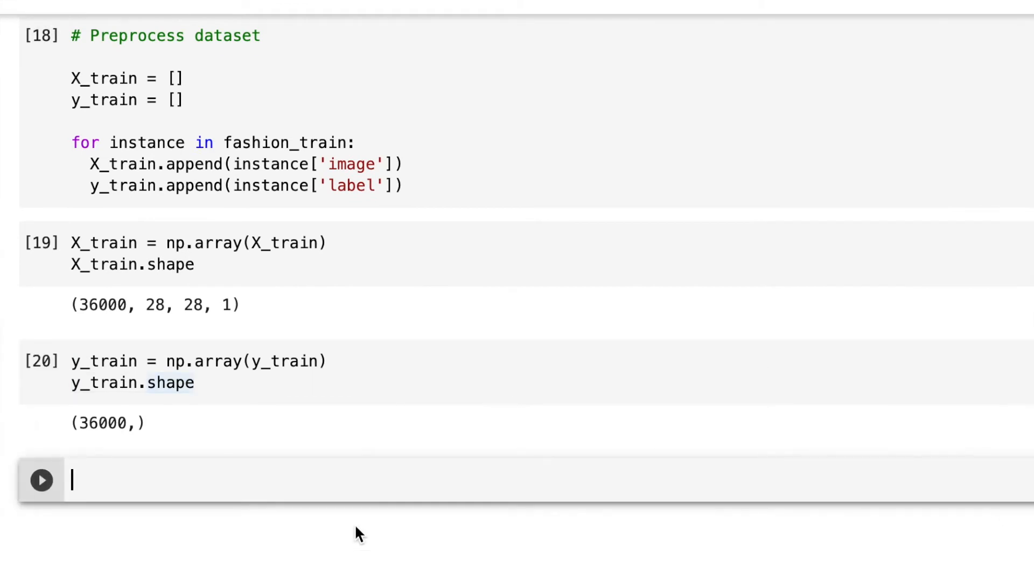
pyautogui.write('y_train')
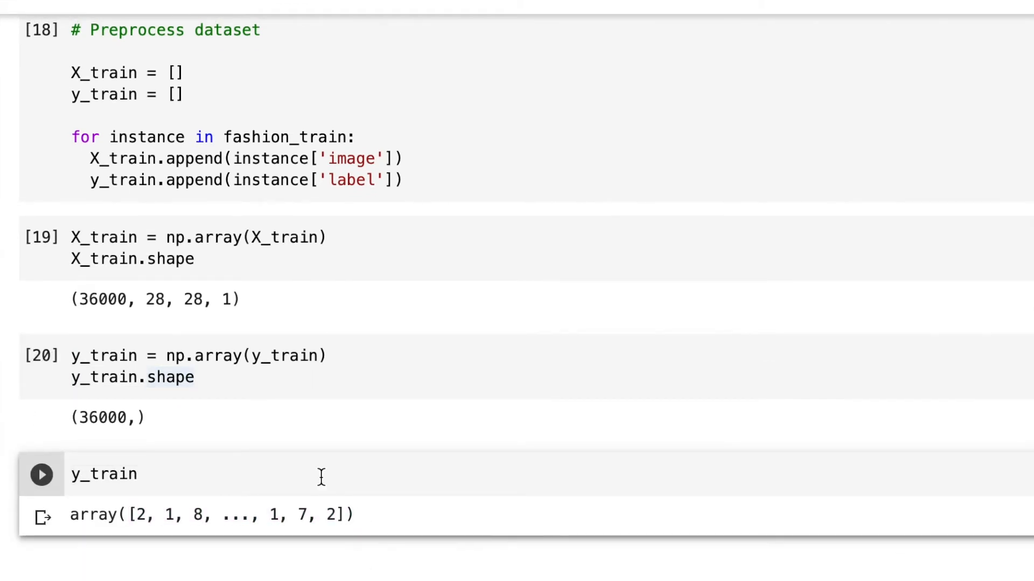
pyautogui.write('# One of')
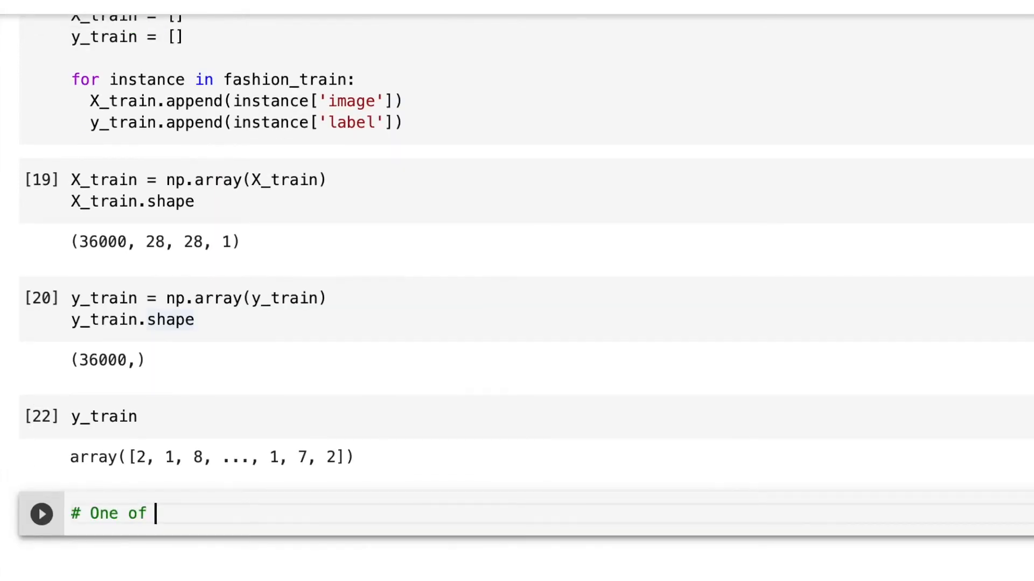
pyautogui.write('Hot Encoding')
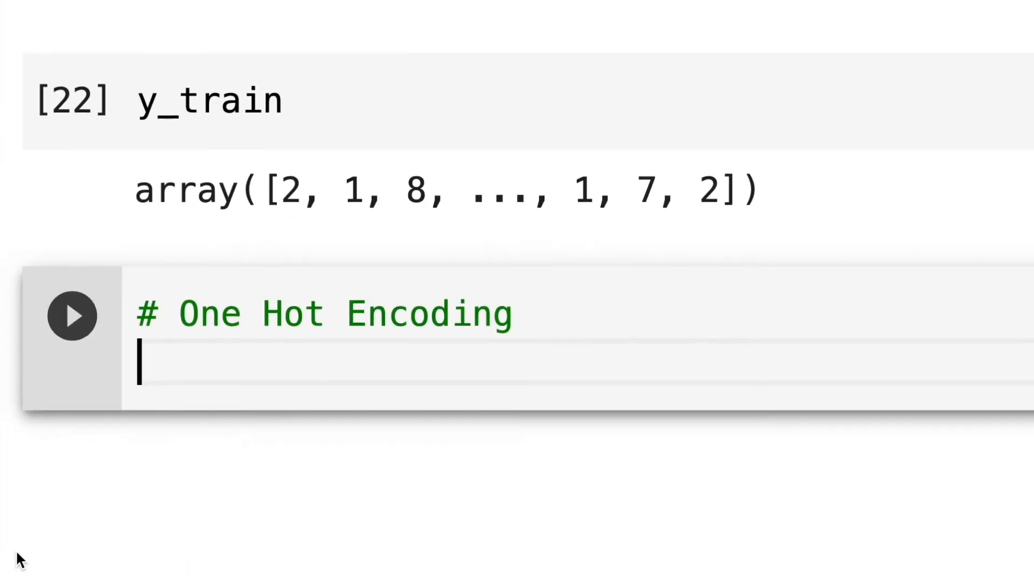
# - One-hot encode y_train with tf.one_hot(y_train, 10) and display the resulting (36000, 10) tensor
pyautogui.write('y_train')
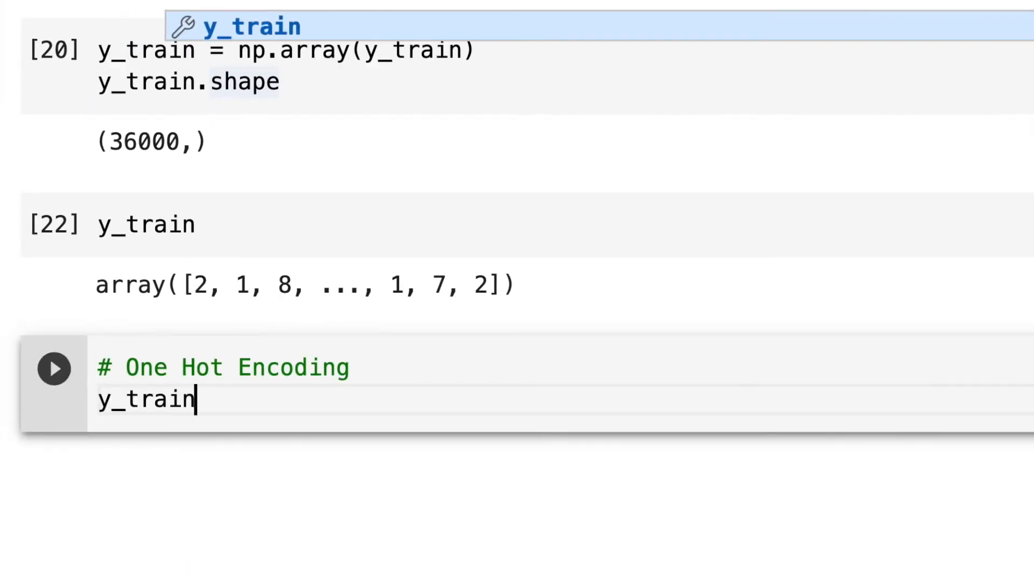
pyautogui.write('= tf.one_hot(')
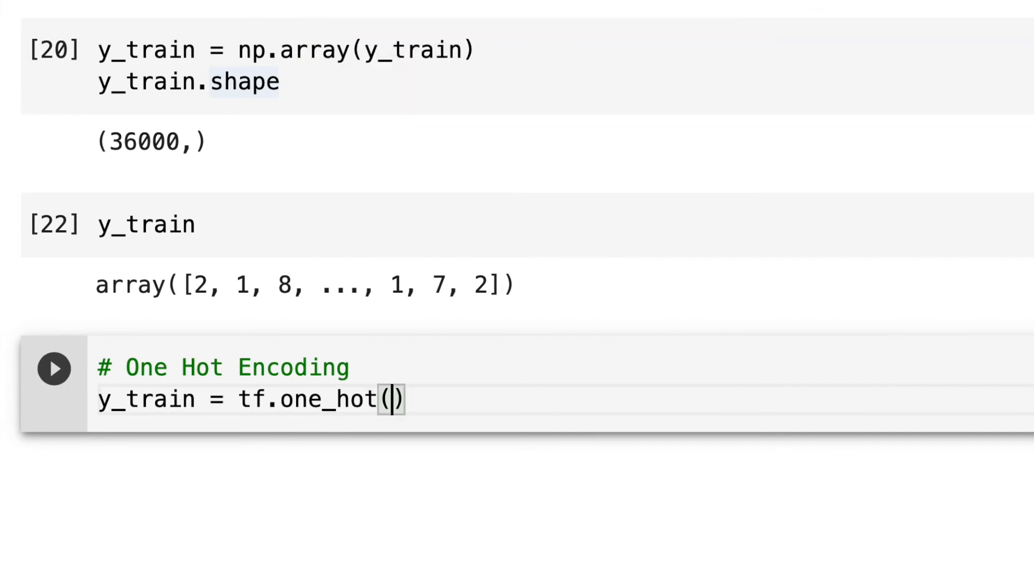
pyautogui.write('y_train, 10')
pyautogui.click(225, 368)
pyautogui.write(', 10 possib')
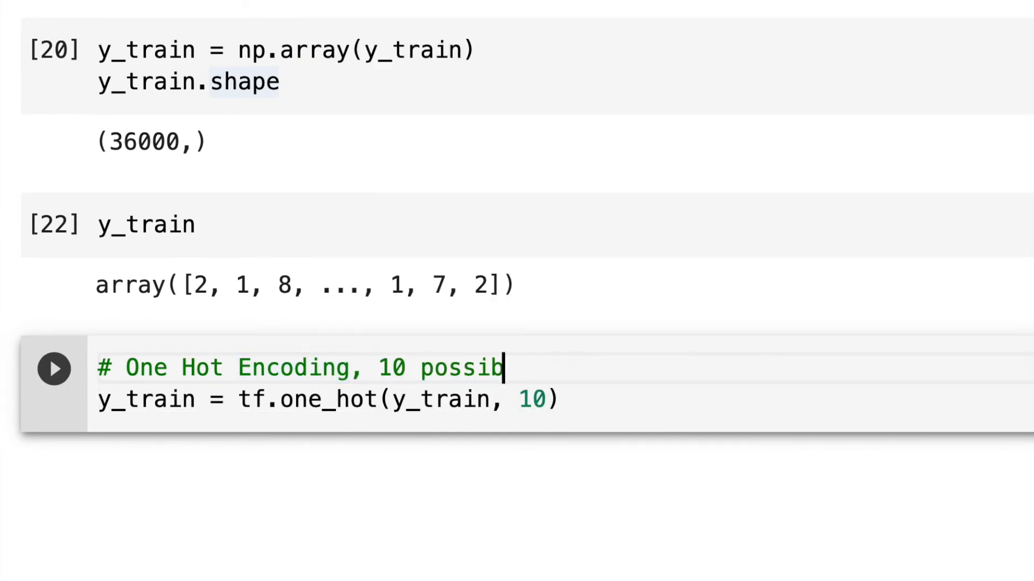
pyautogui.write('le values for clas')
pyautogui.write('y_train')
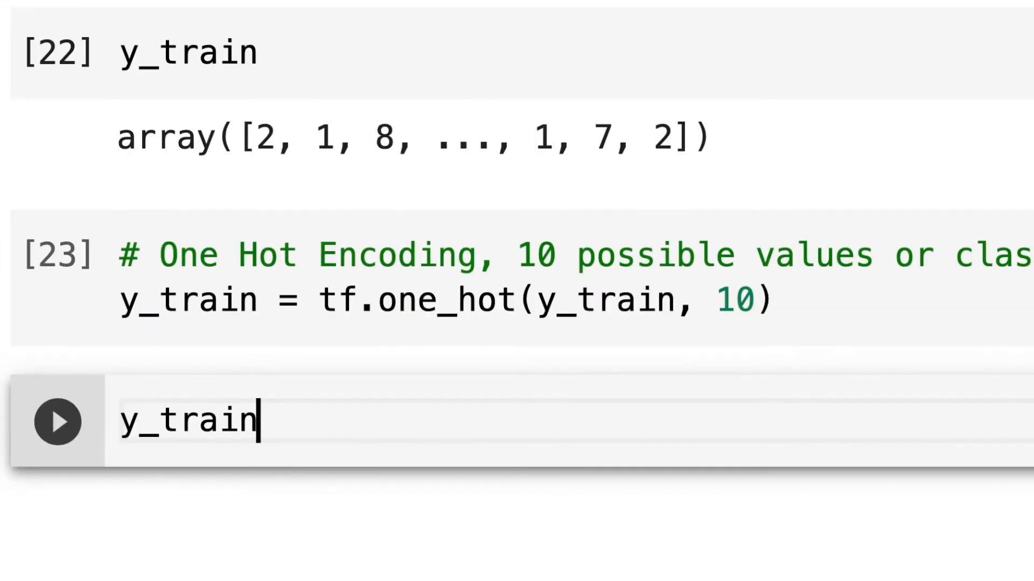
pyautogui.click(57, 422)
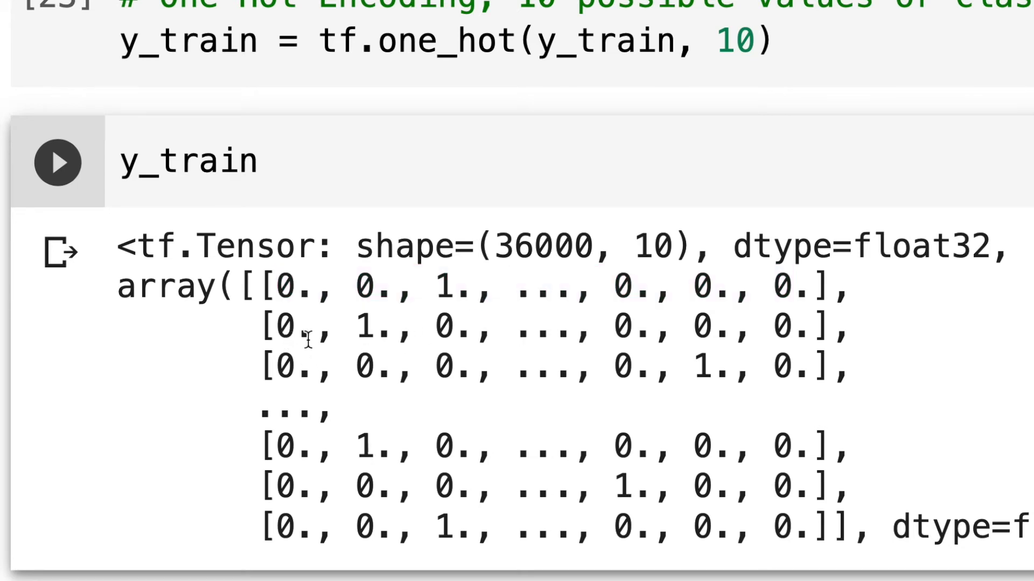
pyautogui.moveTo(814, 369)
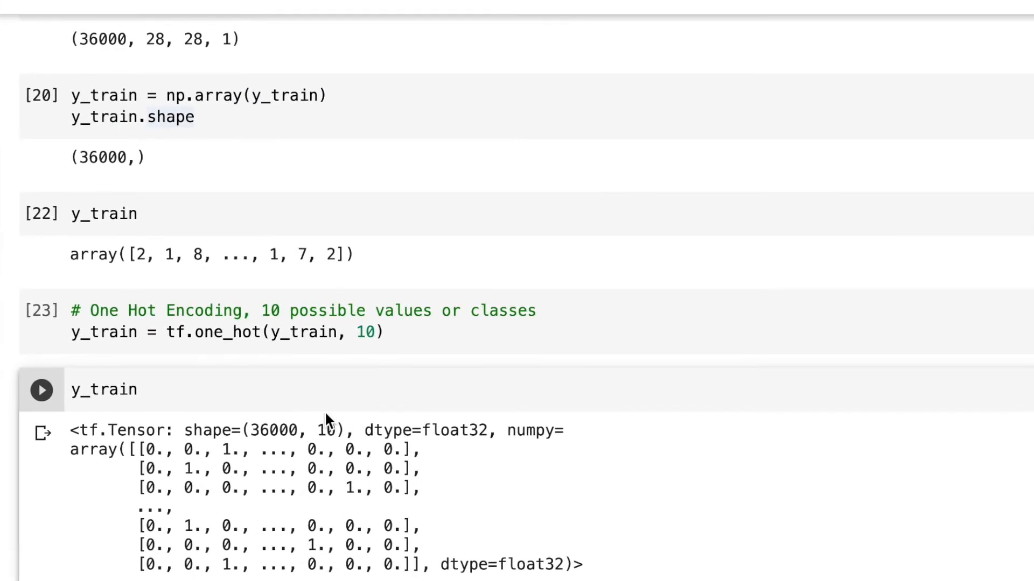
pyautogui.moveTo(176, 396)
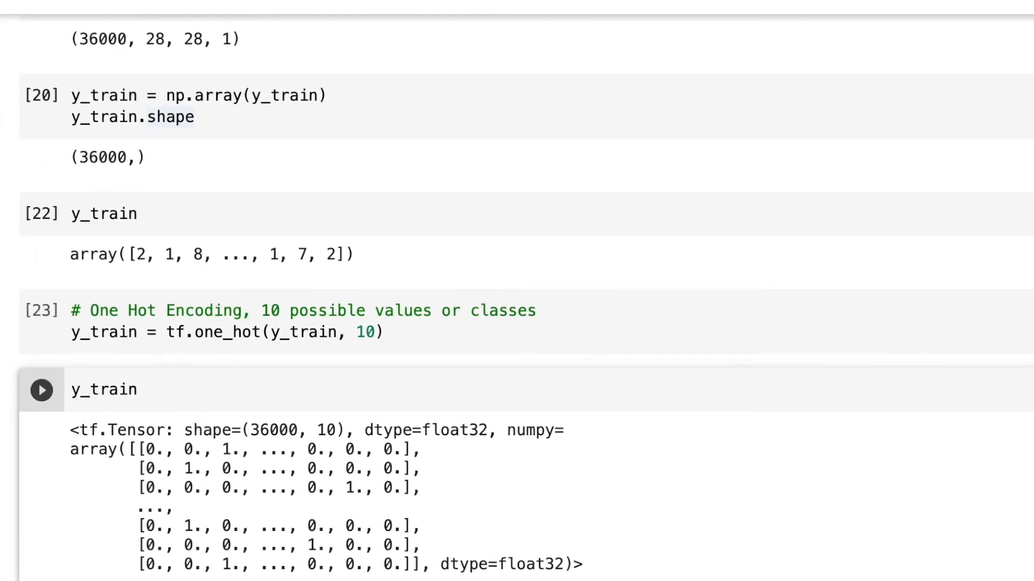
pyautogui.scroll(-3)
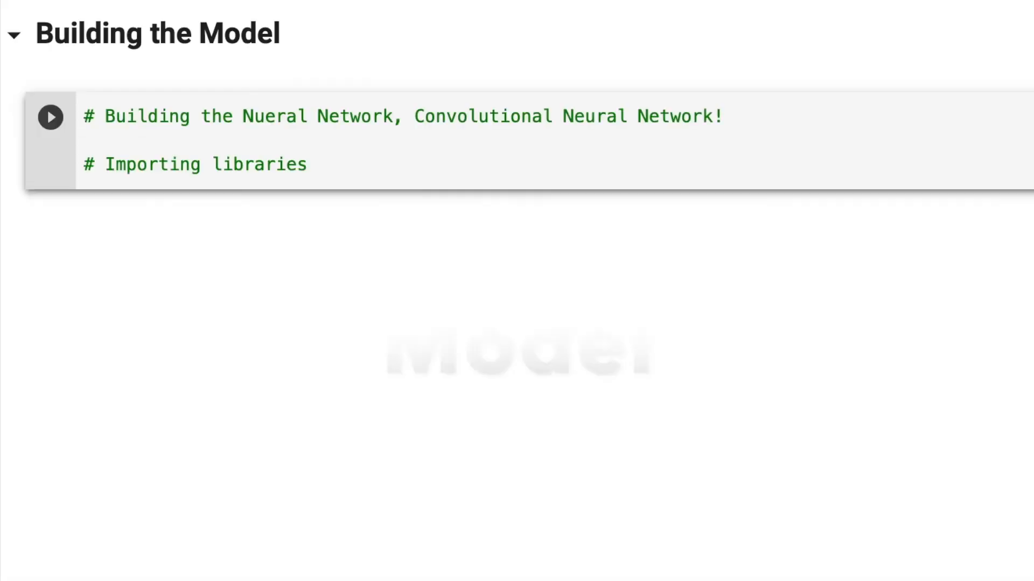
# - Import keras with Conv2D, MaxPooling2D, Dense and Flatten layers, then create cnn_model = keras.Sequential()
pyautogui.write('im')
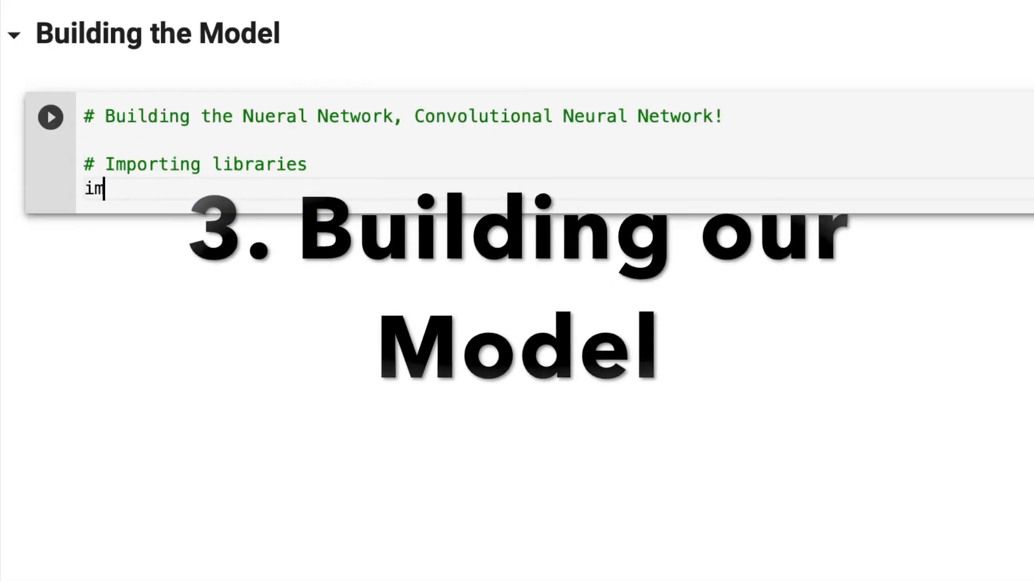
pyautogui.write('from tensorflow import keras')
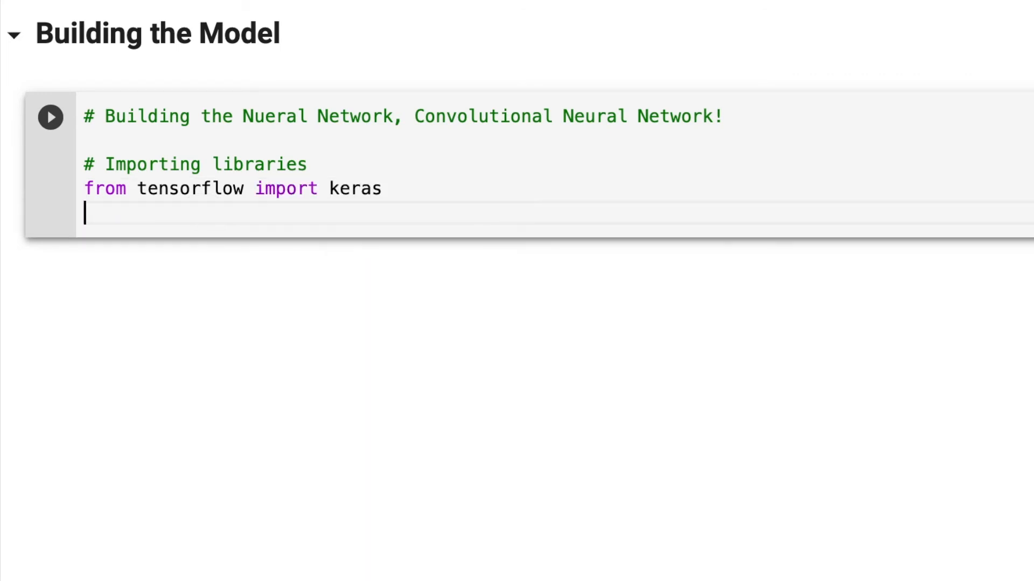
pyautogui.write('from keras import layers')
pyautogui.write('from keras.layers i')
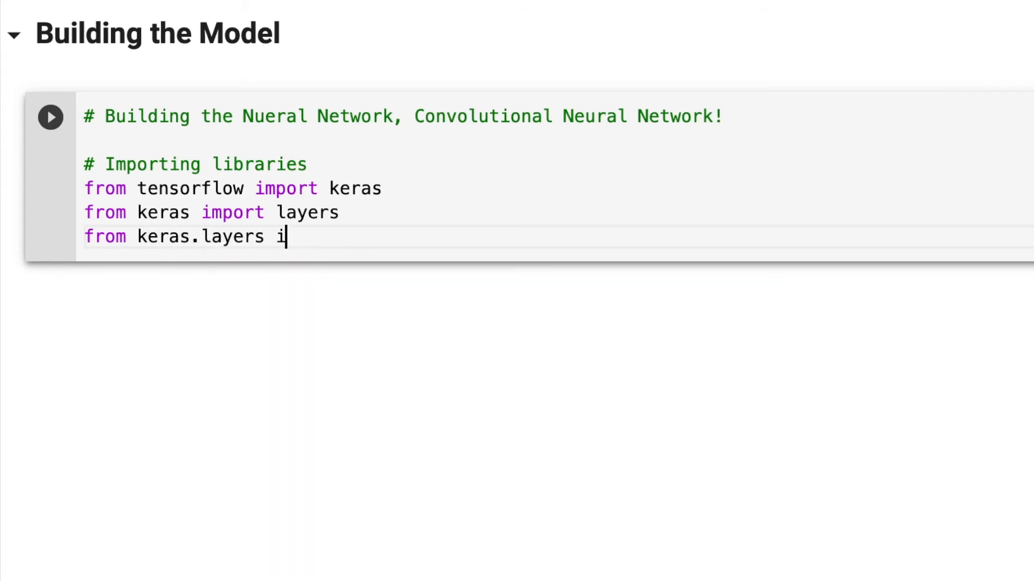
pyautogui.write('mport Conv2D,')
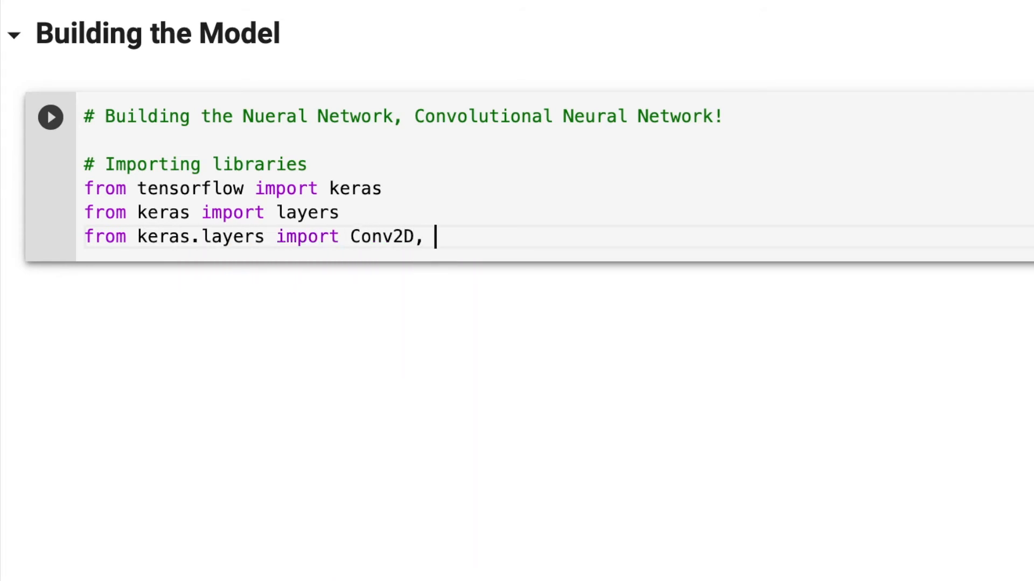
pyautogui.write('MaxPooling2D, Dense,')
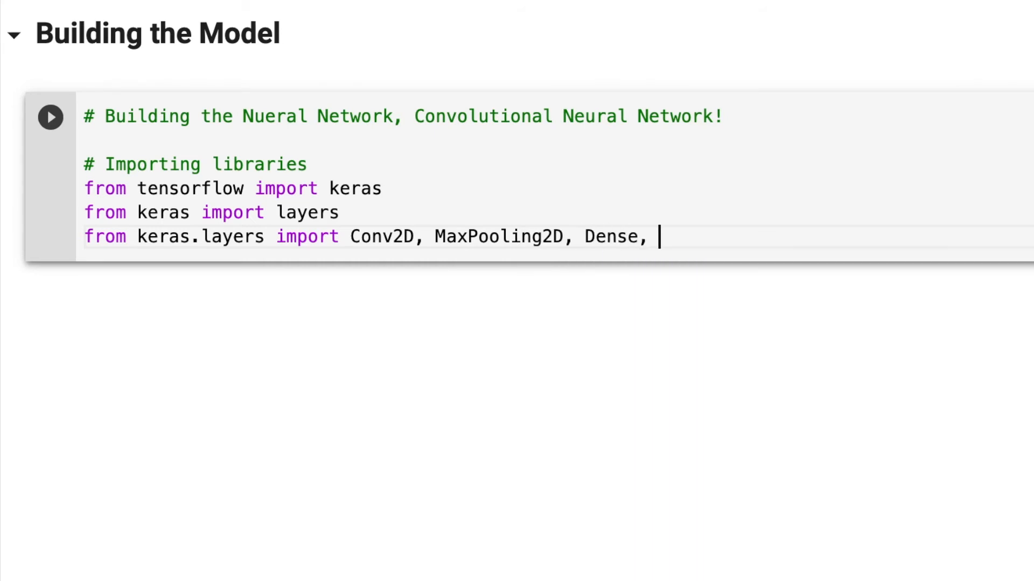
pyautogui.write('Flatten')
pyautogui.write('cnn_model')
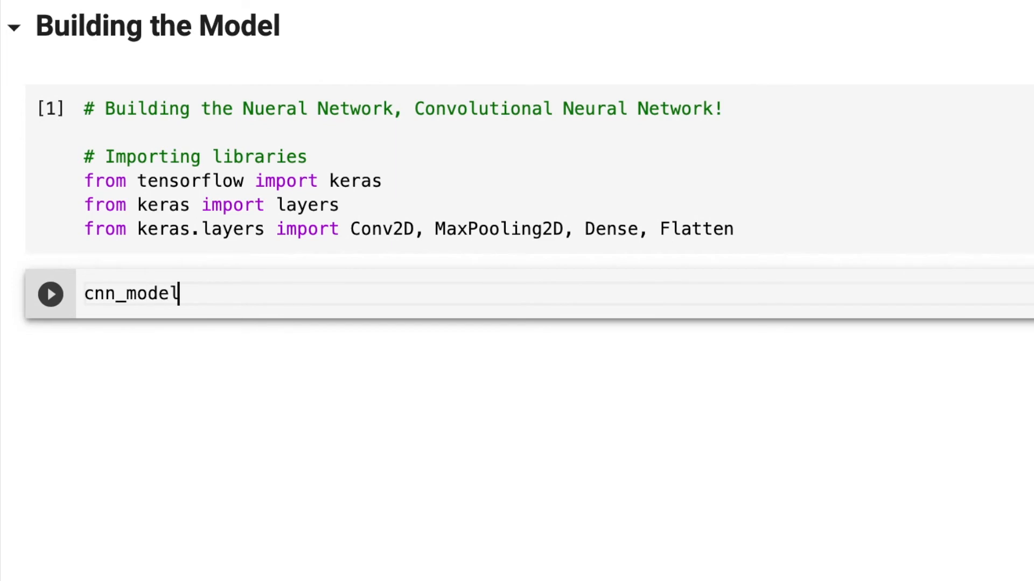
pyautogui.write('= kera')
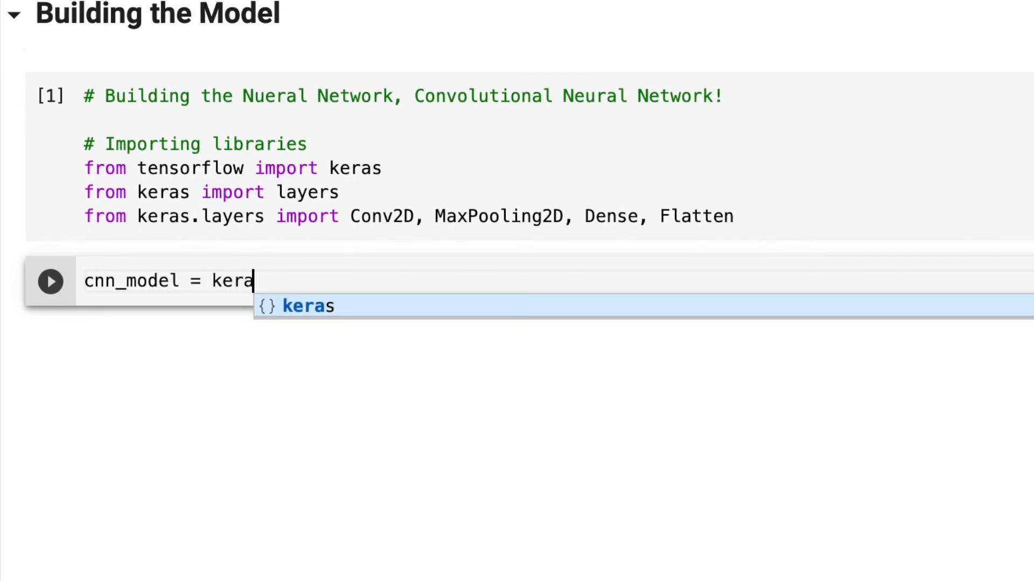
pyautogui.write('s.Sequential()')
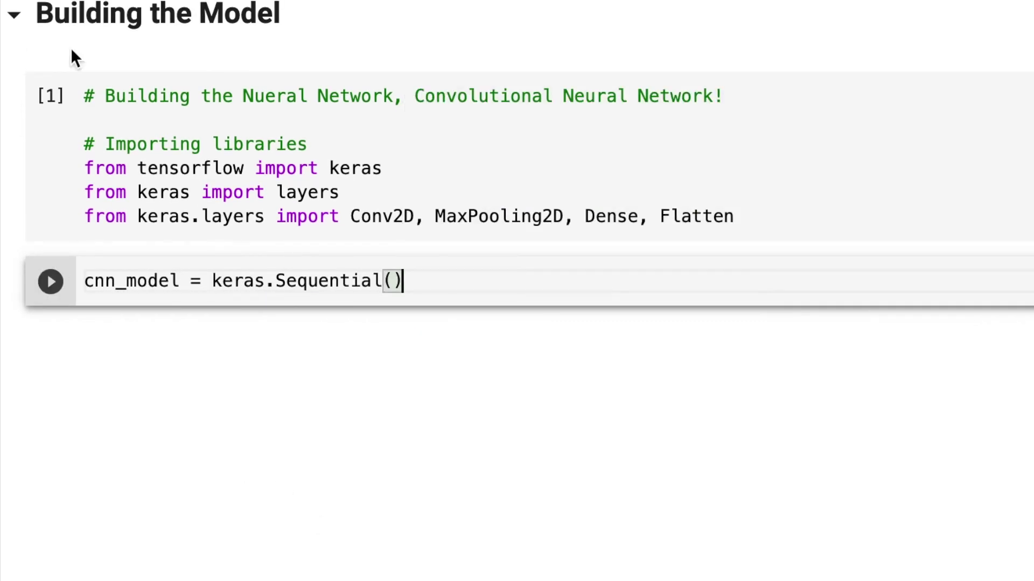
# - Add a Conv2D layer with 20 filters, 2x2 kernel, 1x1 strides, relu and 28x28x1 input, starting a MaxPooling2D line
pyautogui.write('cnn_model.ad')
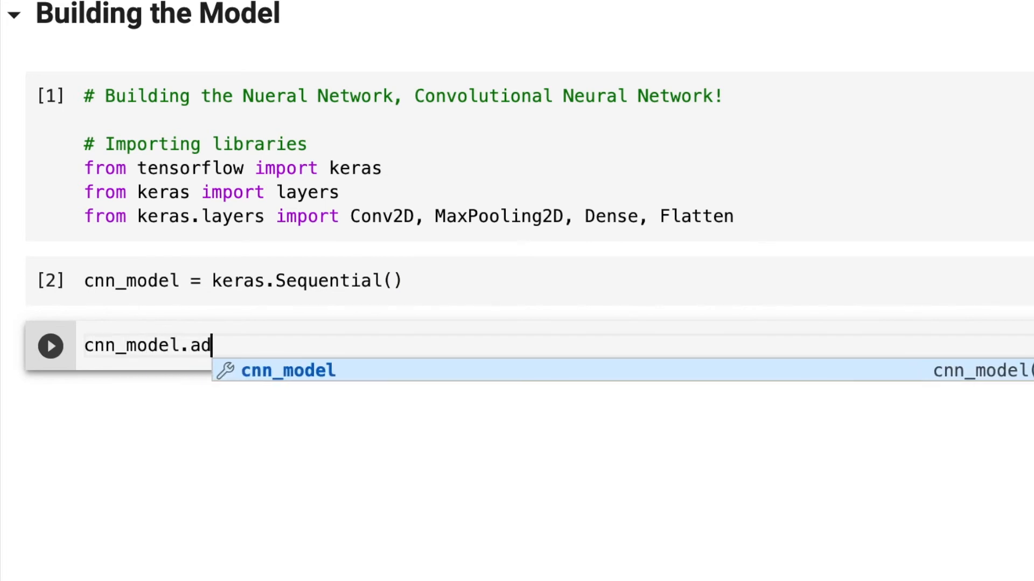
pyautogui.write('d(Conv2D(')
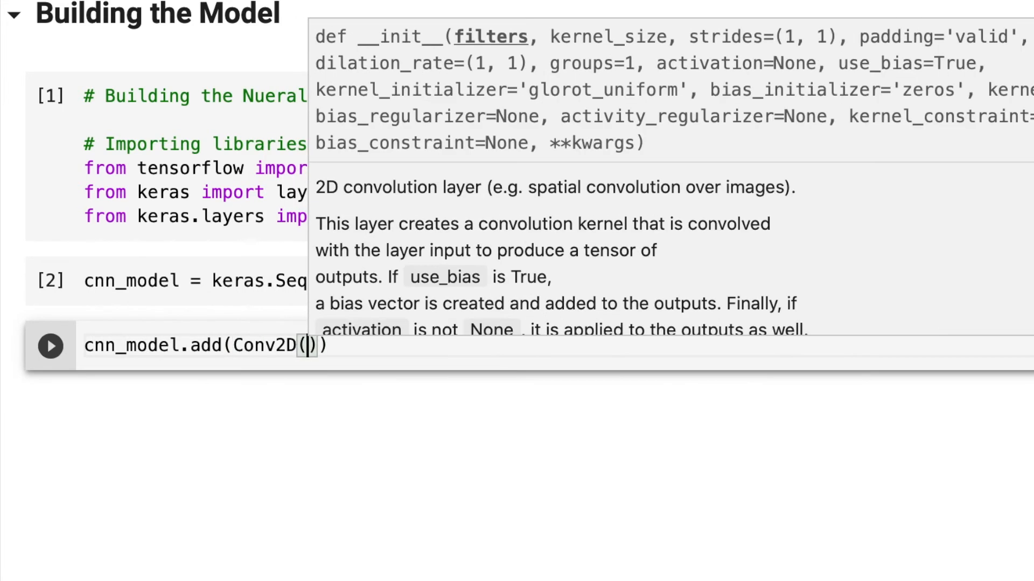
pyautogui.write('20, kernerl_size=(2,2), strides=')
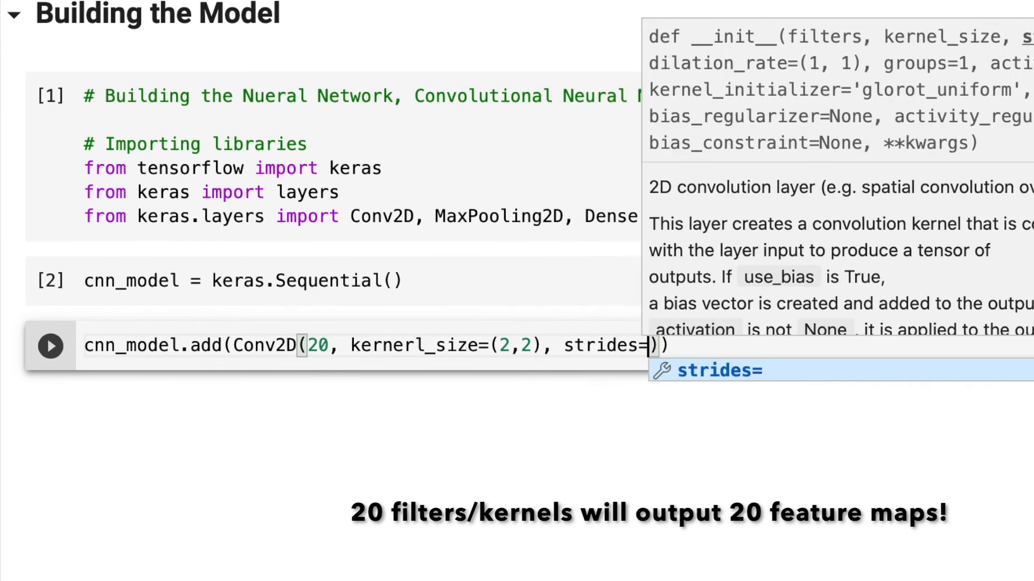
pyautogui.write('(1,1),')
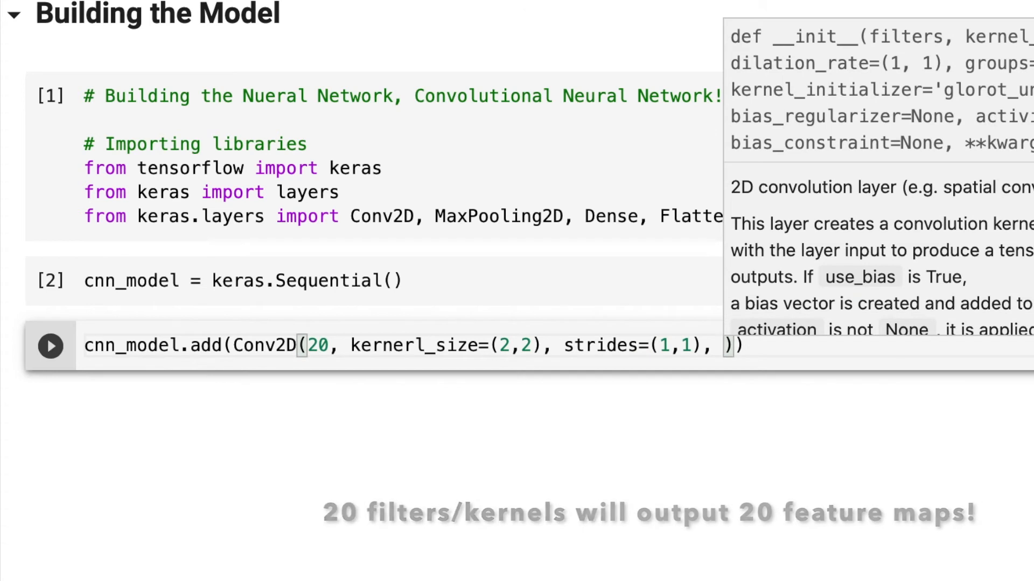
pyautogui.write('activation=')
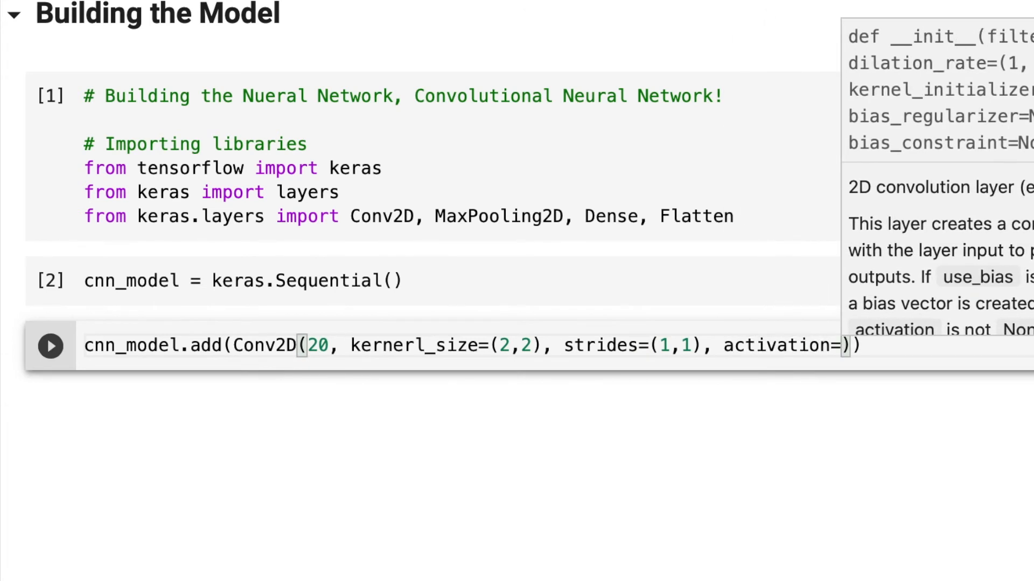
pyautogui.write("'relu'")
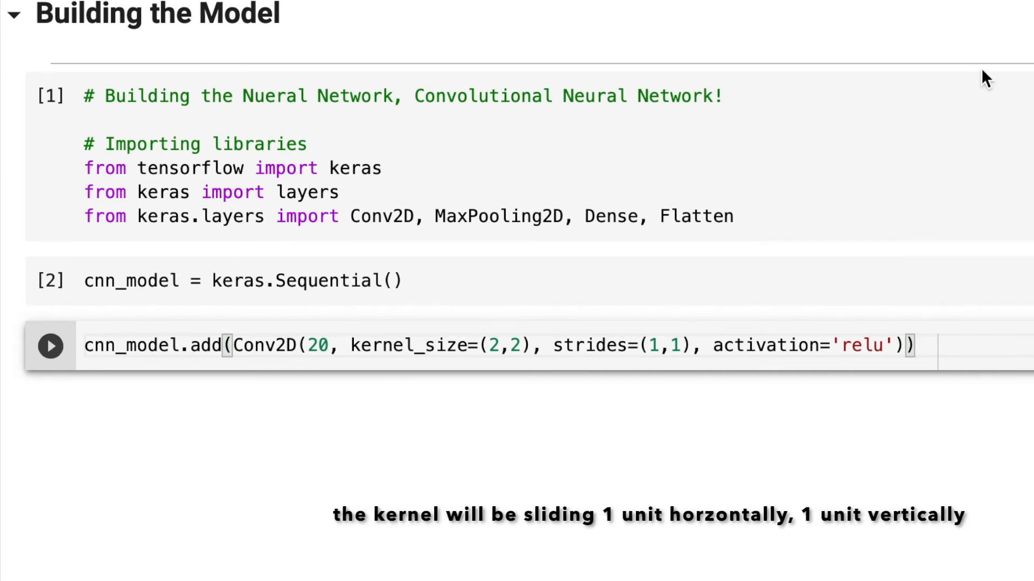
pyautogui.write(', input_shape=(')
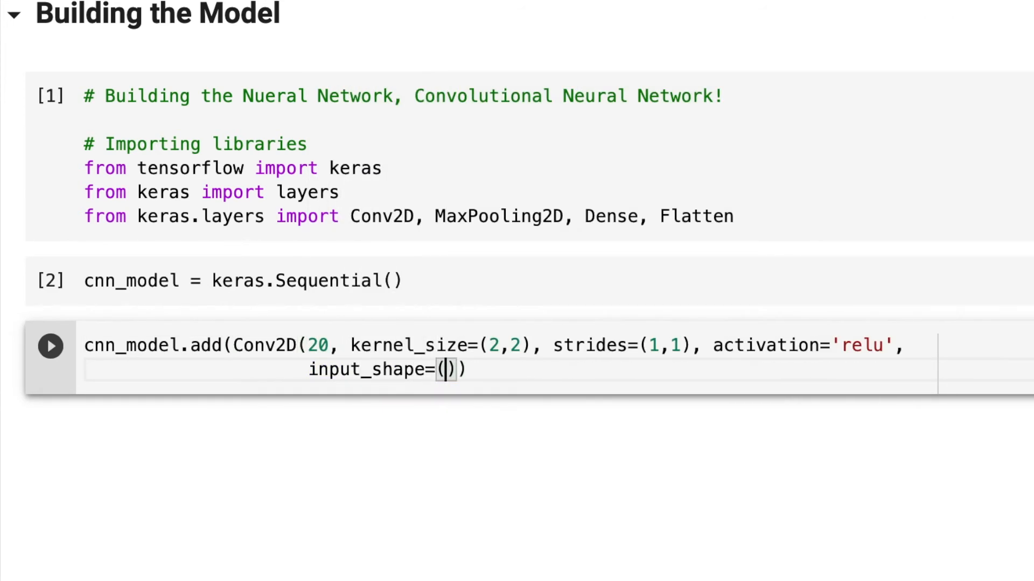
pyautogui.write('28, 28,1')
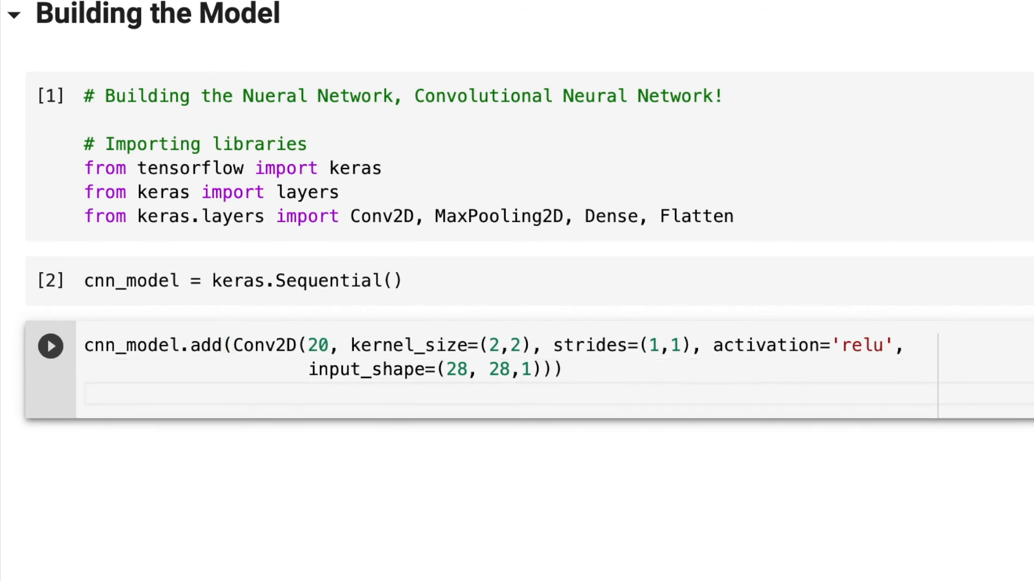
pyautogui.write('cnn_model.add(MaxPooling2D()')
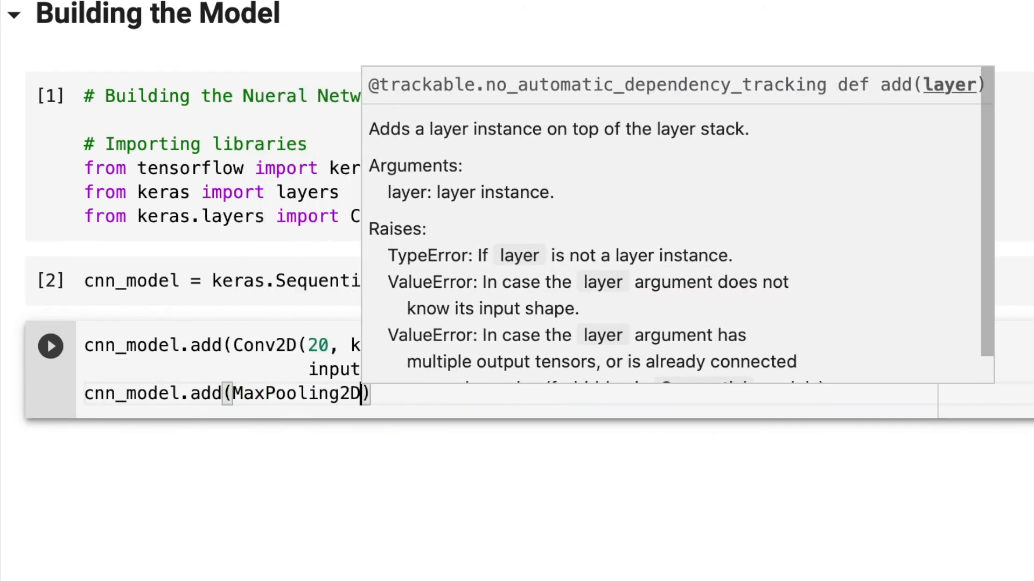
# - Add 2x2 MaxPooling layers, Conv2D(15) and Conv2D(10), Flatten and Dense(10, softmax), then show cnn_model.summary()
pyautogui.write('(pool_size=(2,2')
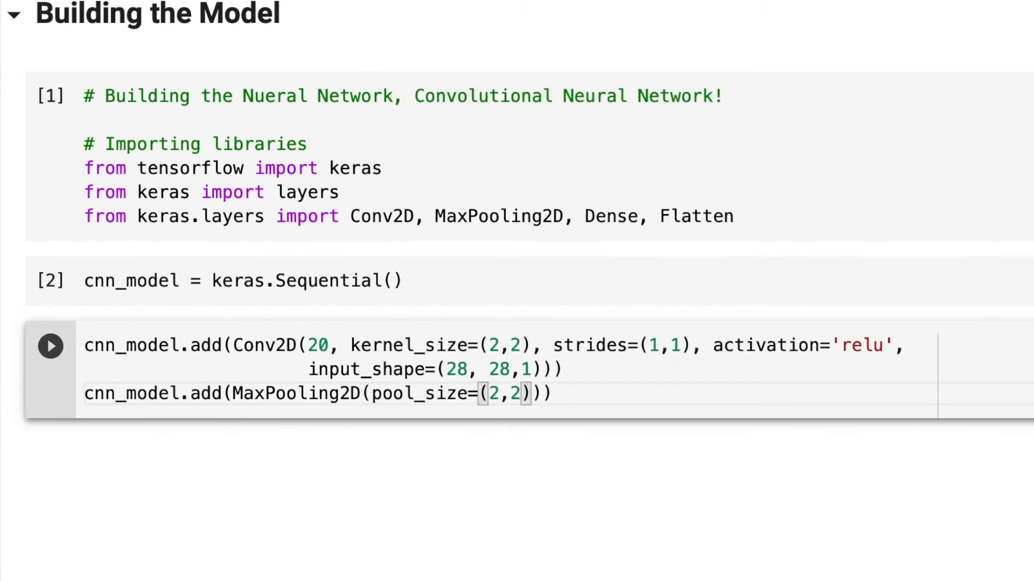
pyautogui.write(', strides=(2,2)')
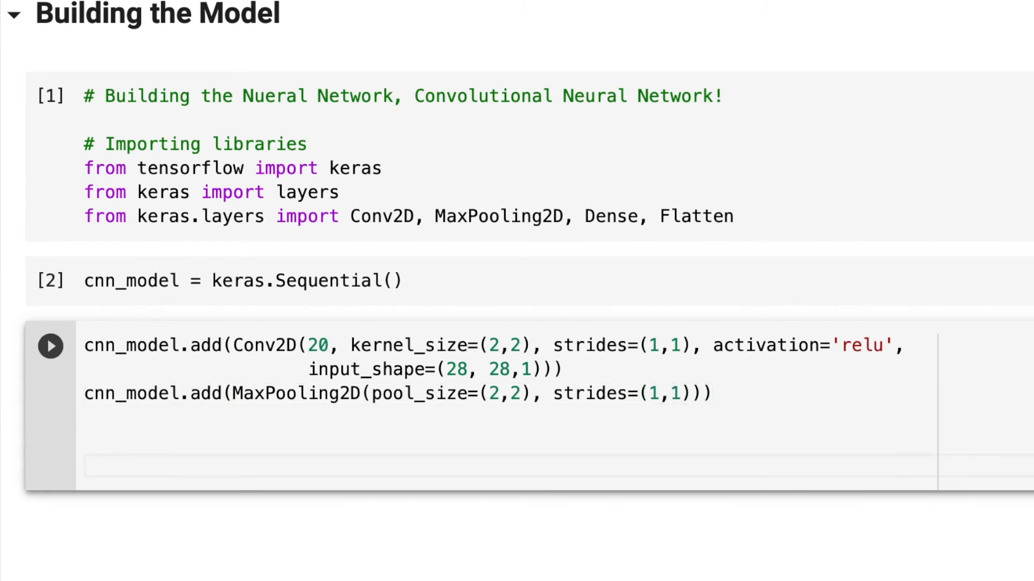
pyautogui.write("cnn_model.add(Conv2D(15, kernel_size=(2,2), strides=(1,1), activation='relu'))")
pyautogui.write('cnn_model.add(Flatten(')
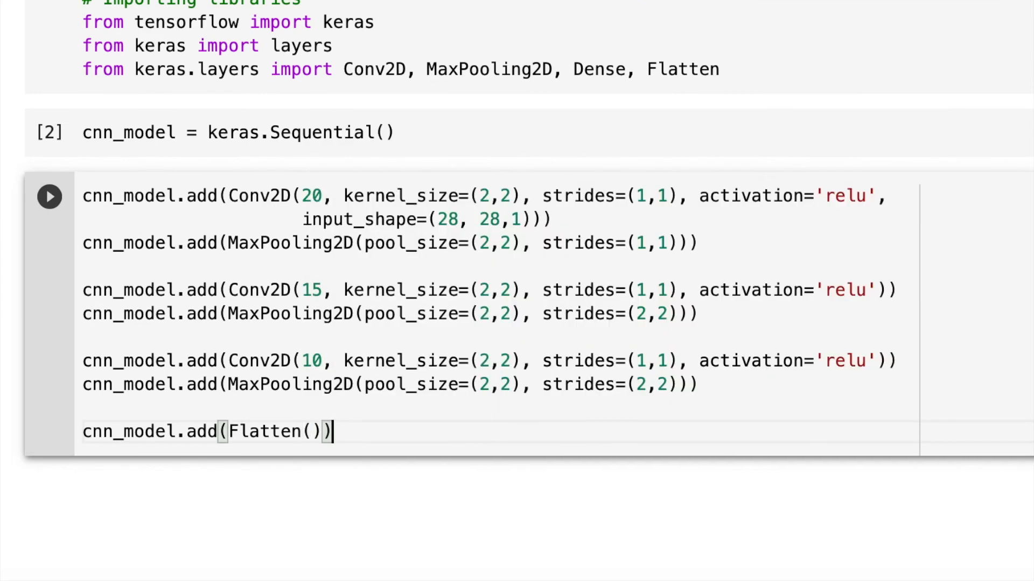
pyautogui.write("cnn_model.add(Dense(10, activation='softmax")
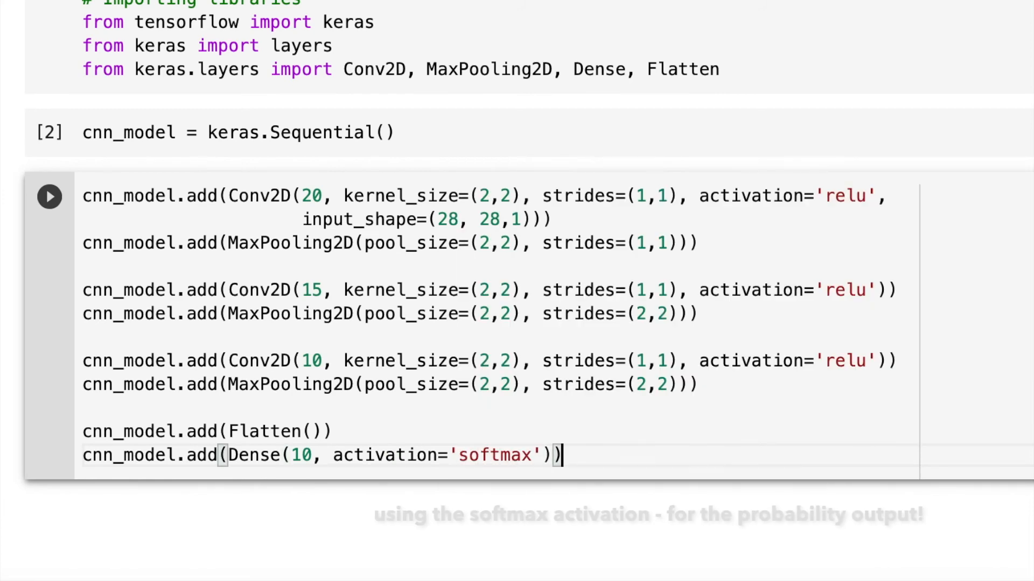
pyautogui.write('cnn_model.s')
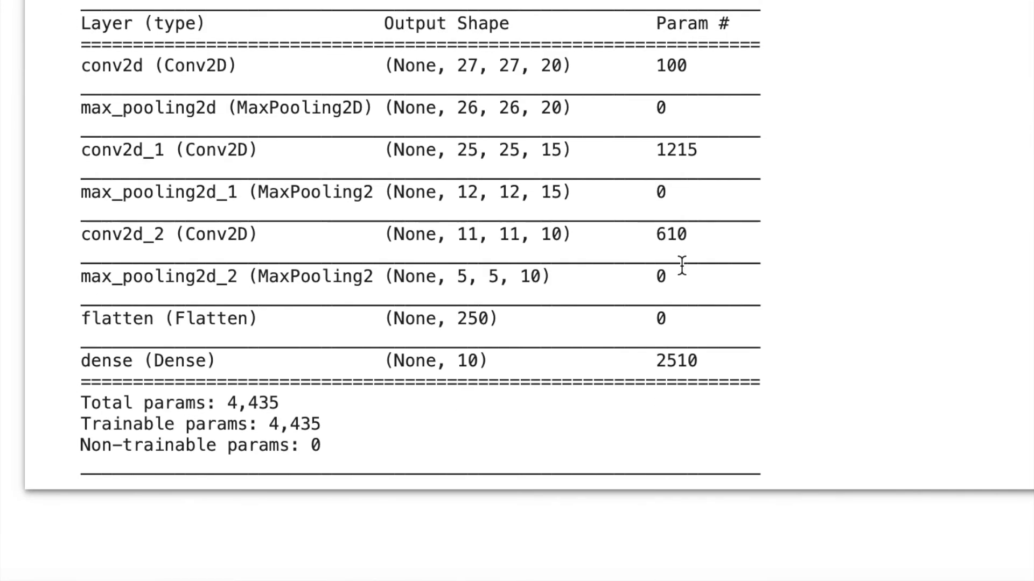
pyautogui.moveTo(522, 181)
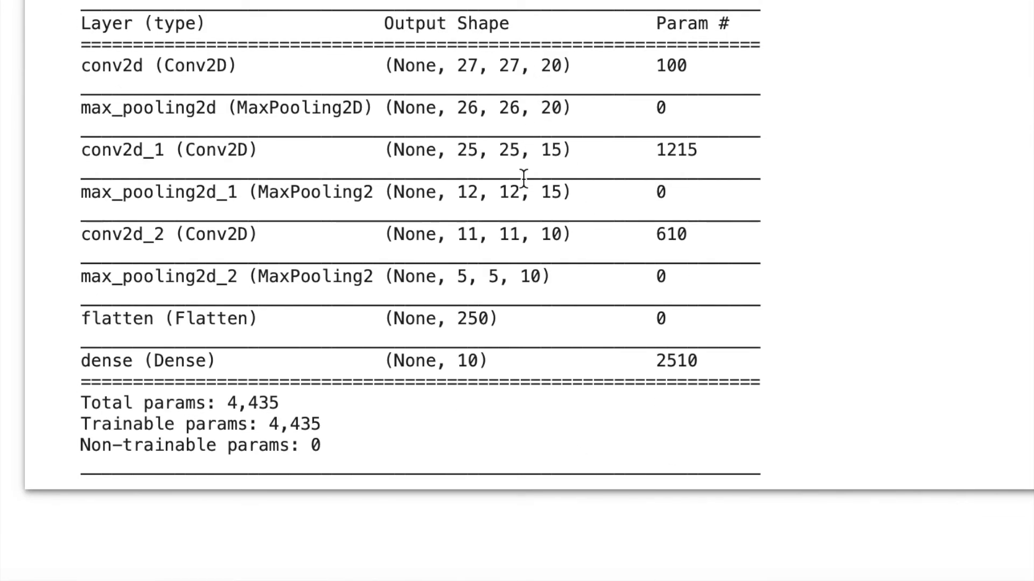
pyautogui.moveTo(314, 446)
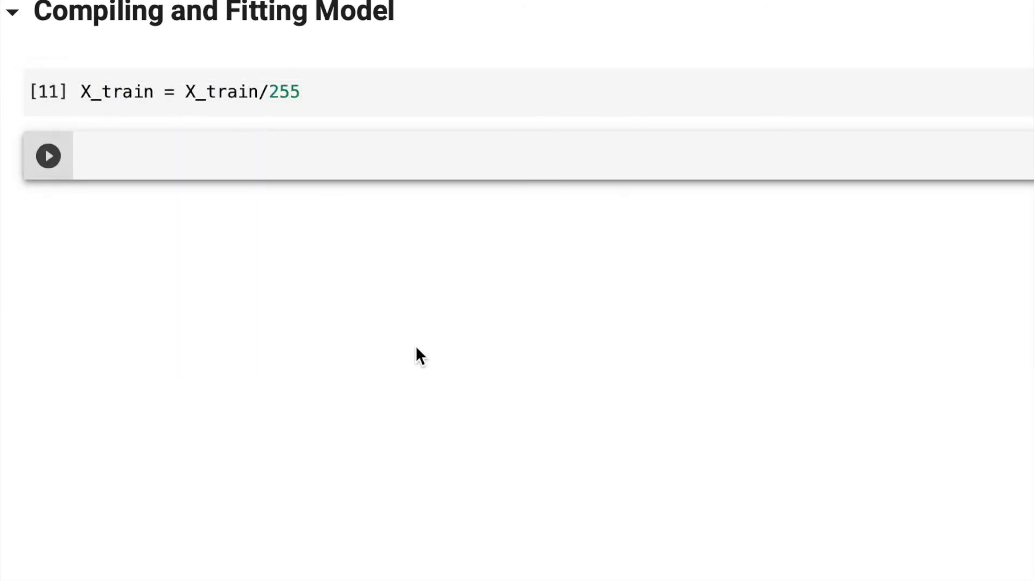
# - Compile cnn_model with SGD (0.1 learning rate), categorical_crossentropy and accuracy, and write a fit with epochs=35, batch_size=150
pyautogui.write('cnn_model.compile()')
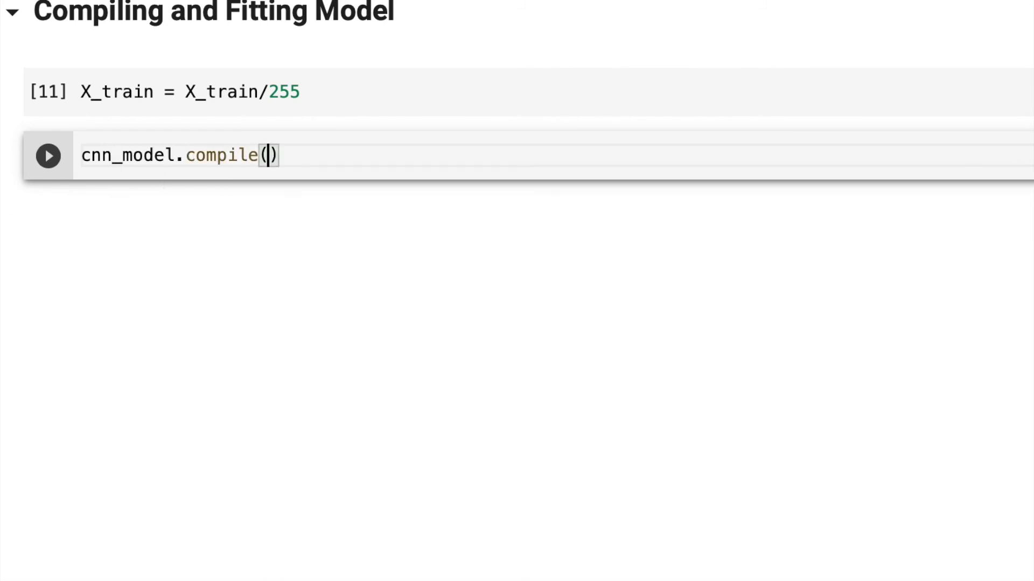
pyautogui.write('optimizer=')
pyautogui.write('SGD =')
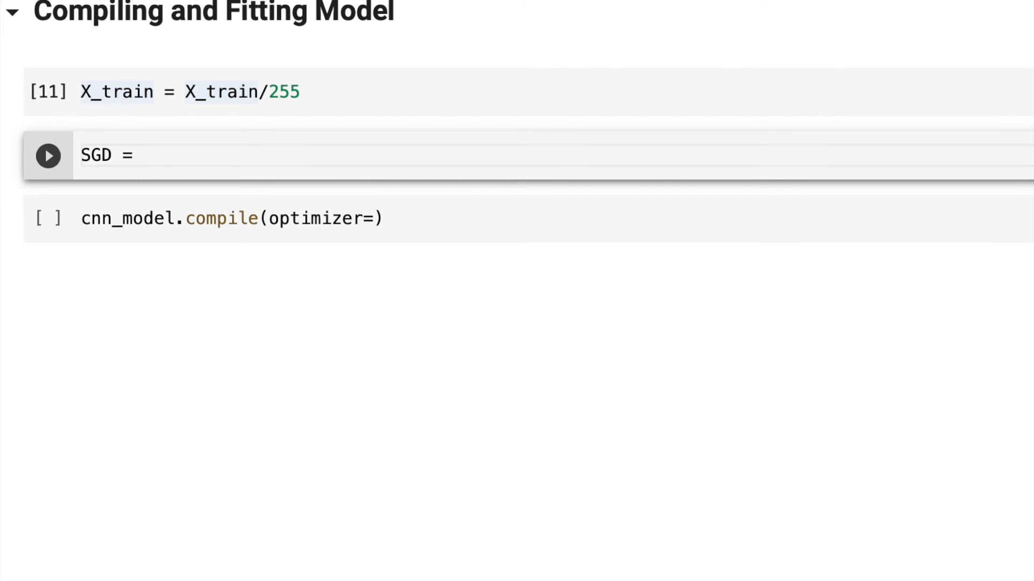
pyautogui.write('tf.keras.optimizers.SGD(learning_rate=')
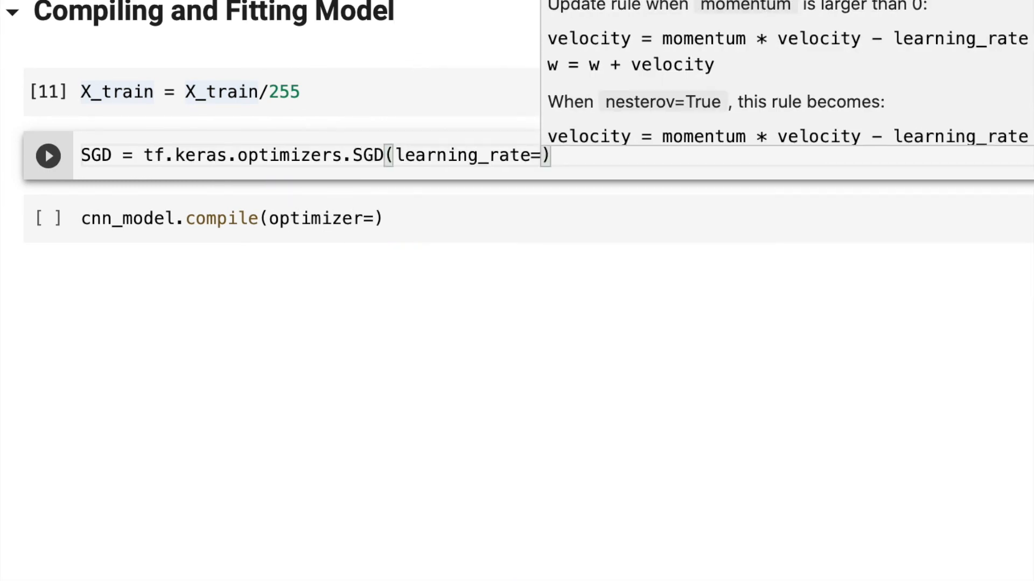
pyautogui.write('0.1, momentum=0.4')
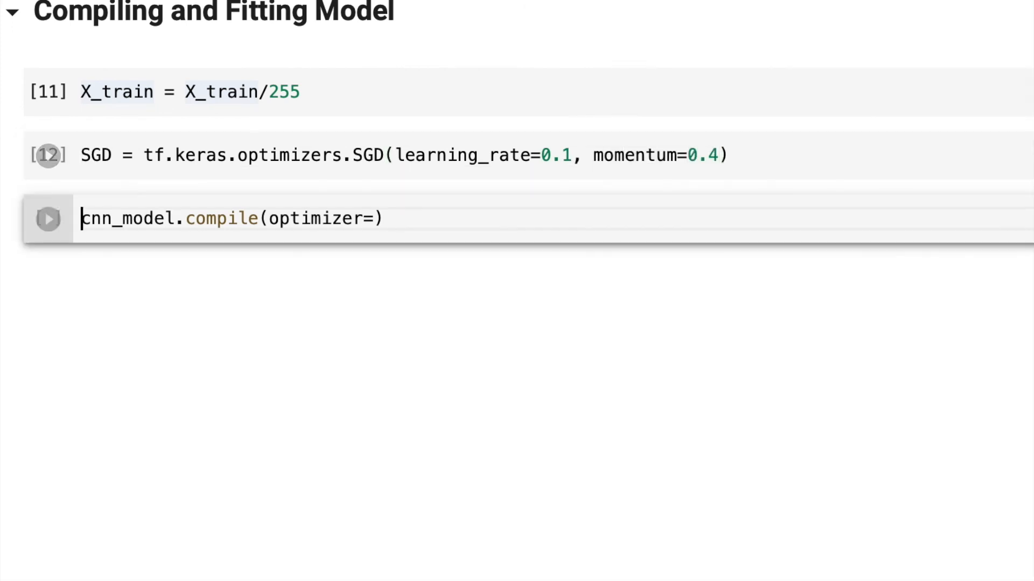
pyautogui.write('SGD,')
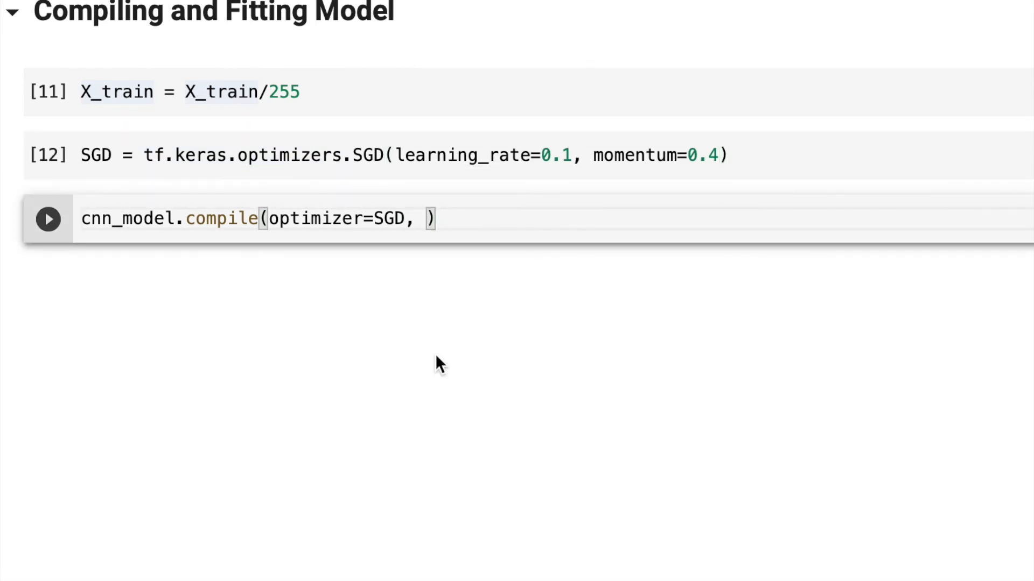
pyautogui.write("loss='categorical_crossentropy',")
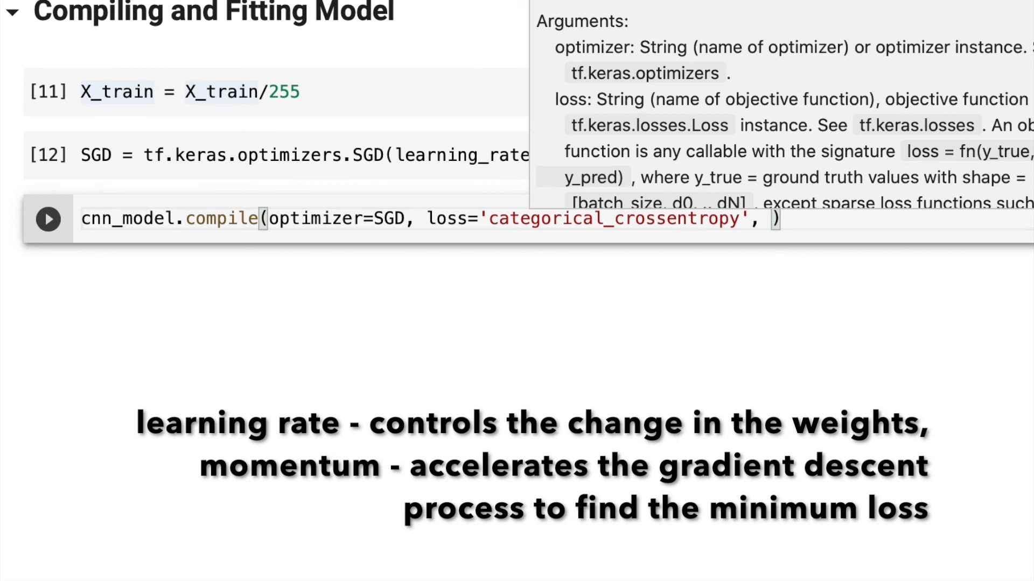
pyautogui.write("metrics=['accu'")
pyautogui.write('cnn_model.fit(X_train, y_train, epochs=35, batch_size=1')
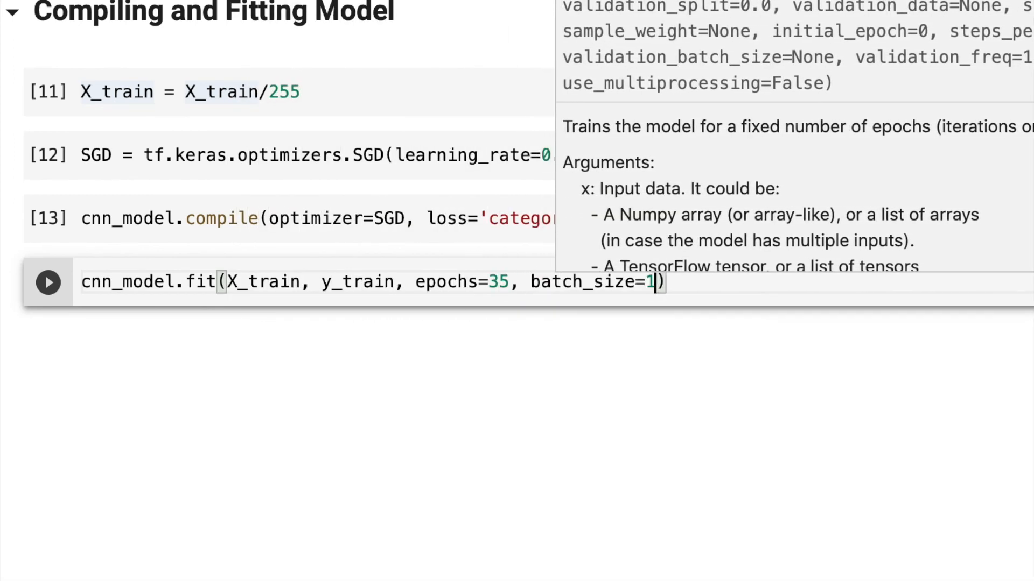
pyautogui.write('50,')
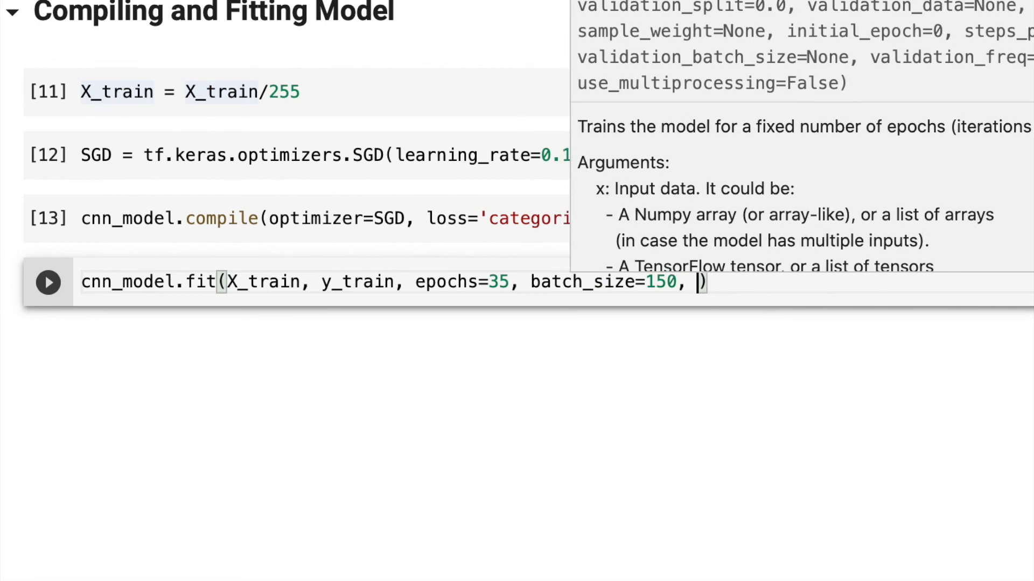
pyautogui.write('suf')
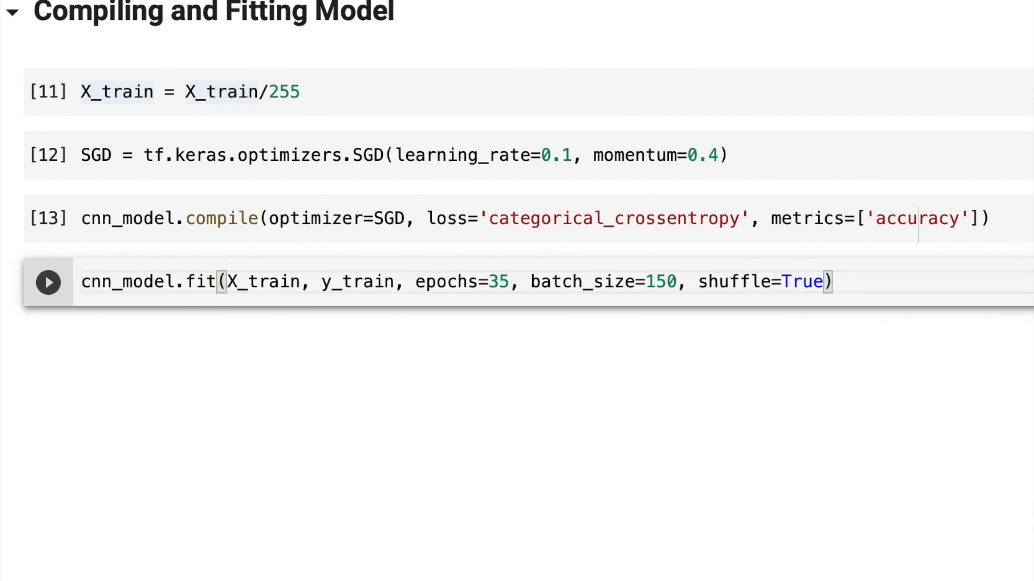
# - Train cnn_model for 35 shuffled epochs and follow the log to about 0.89 training accuracy
pyautogui.click(47, 282)
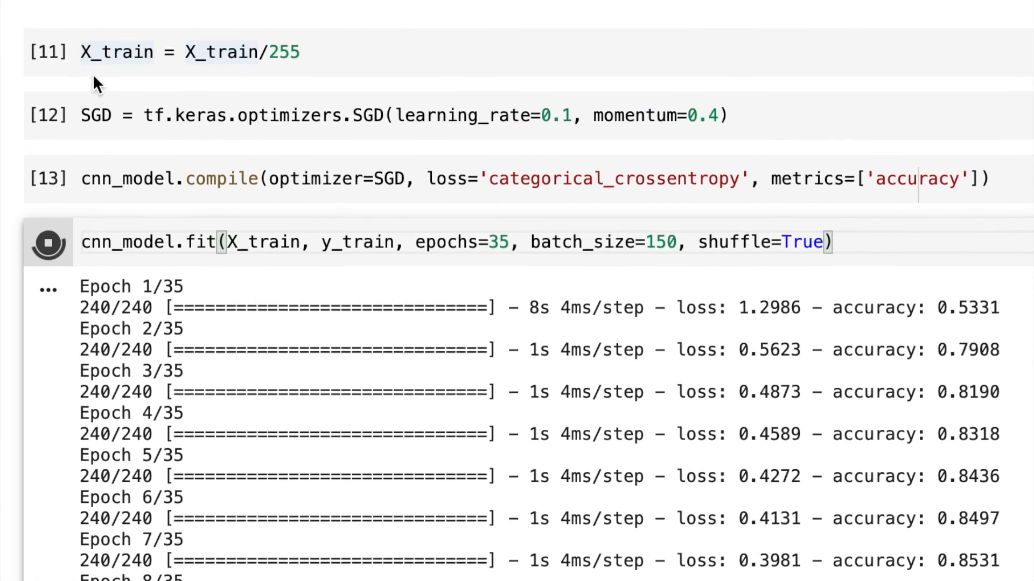
pyautogui.scroll(-3)
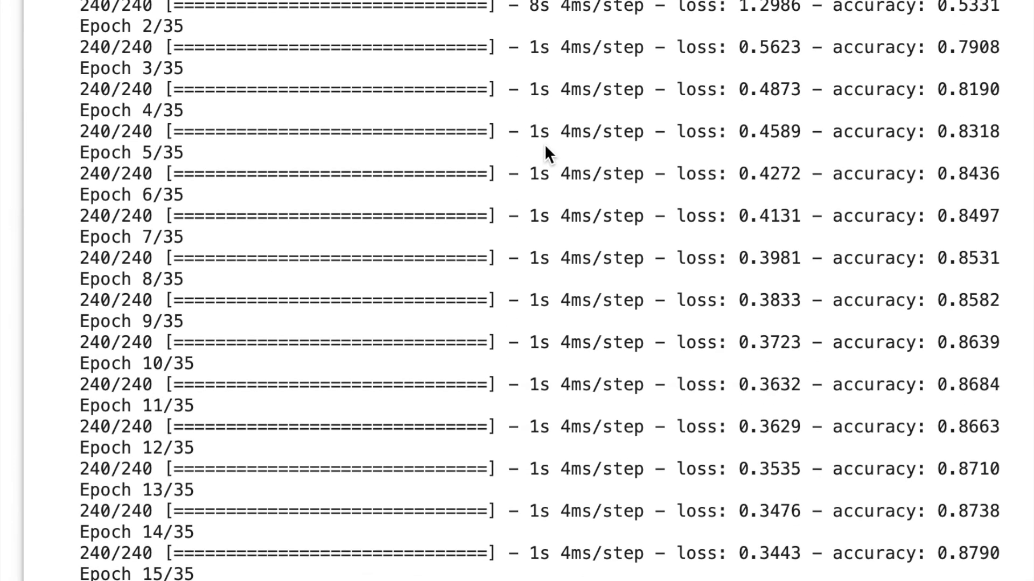
pyautogui.scroll(-3)
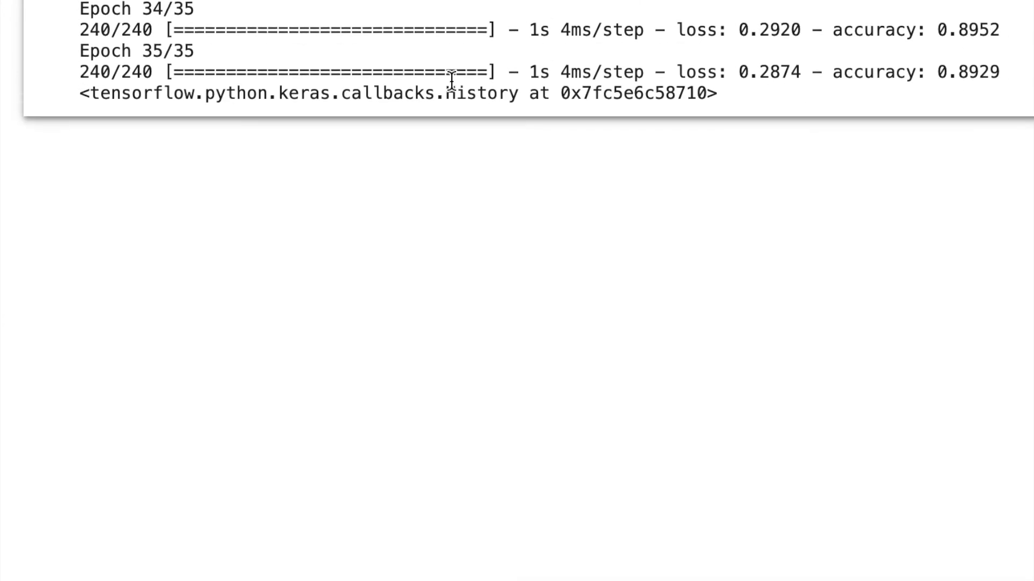
pyautogui.scroll(-3)
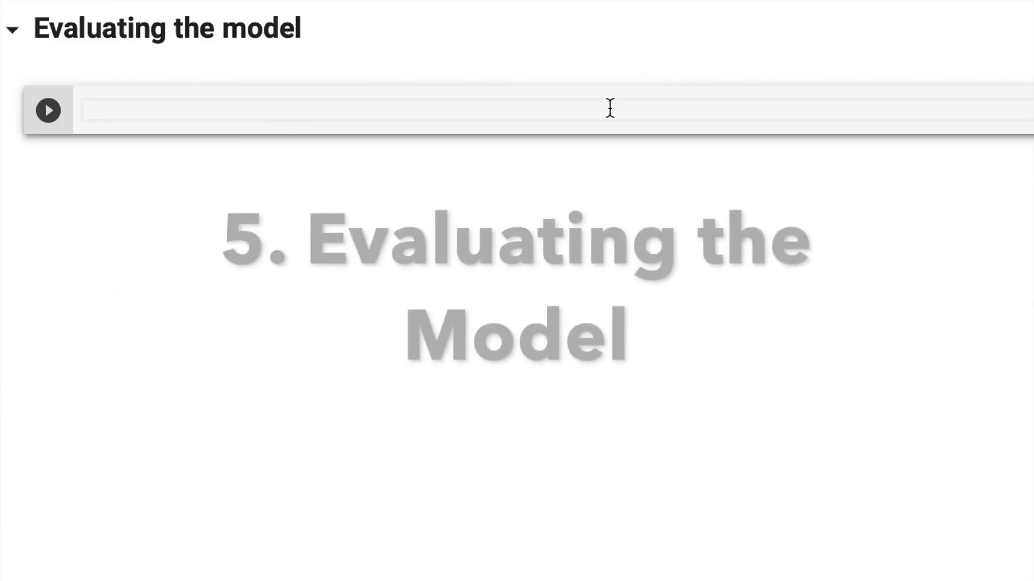
# - Evaluate cnn_model on X_test, y_test, reaching about 0.87 test accuracy
pyautogui.write('cnn_model.evaluate(X_test, y_test')
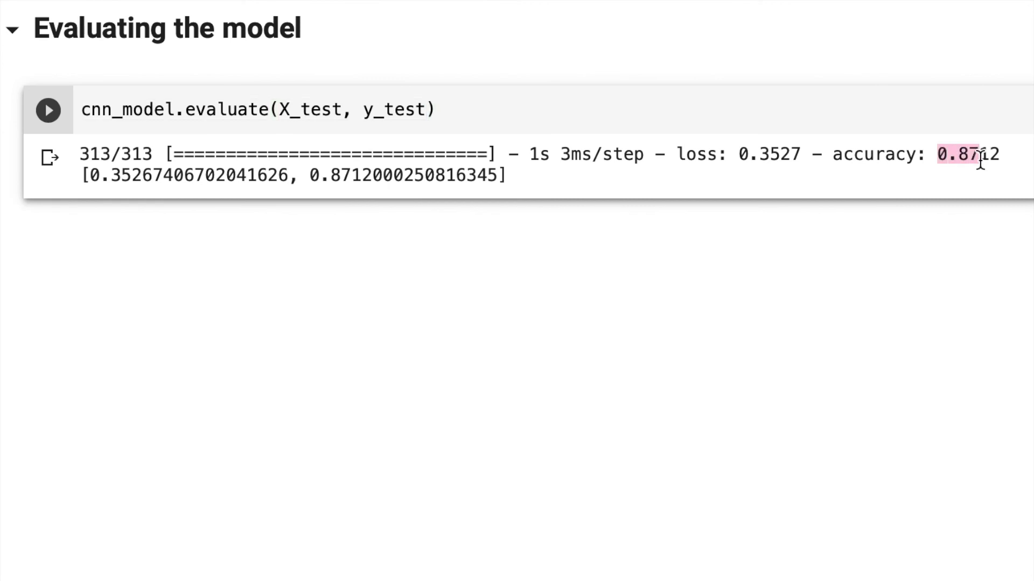
pyautogui.click(541, 111)
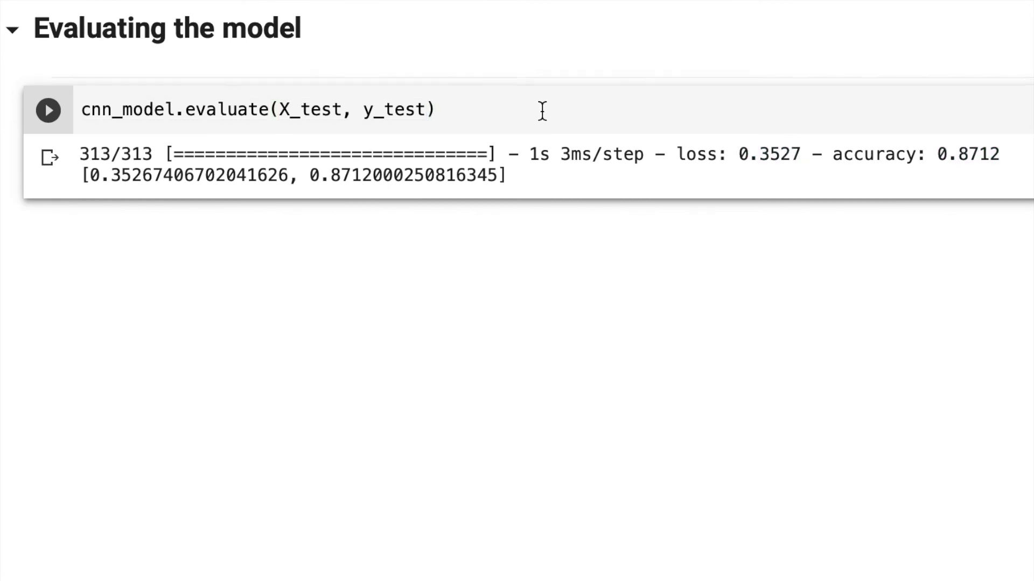
pyautogui.click(48, 110)
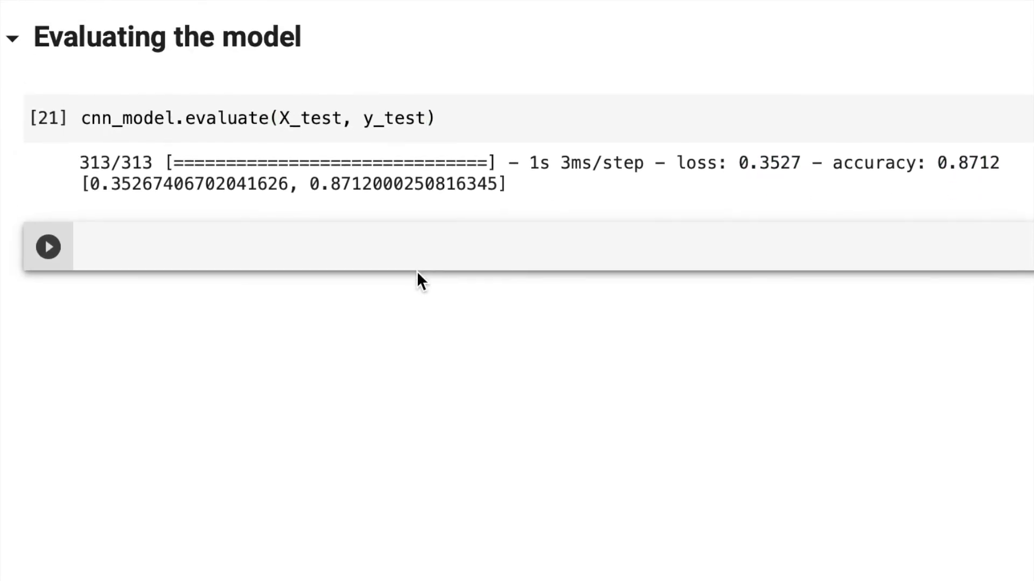
# - Compute predictions = cnn_model.predict_classes(X_test) and display the predictions array
pyautogui.write('cnn_model.')
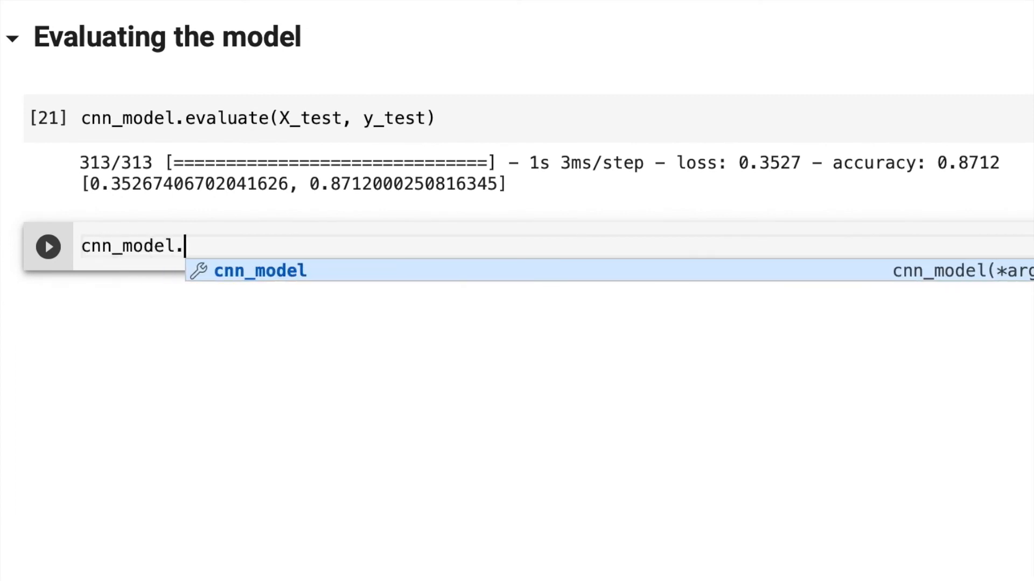
pyautogui.write('predict_classes')
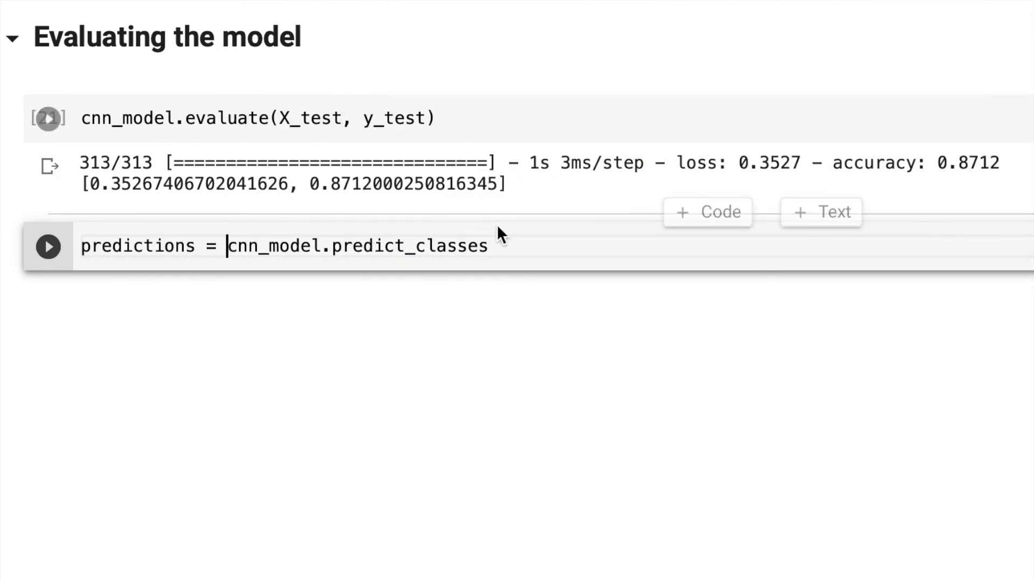
pyautogui.write('(X_test')
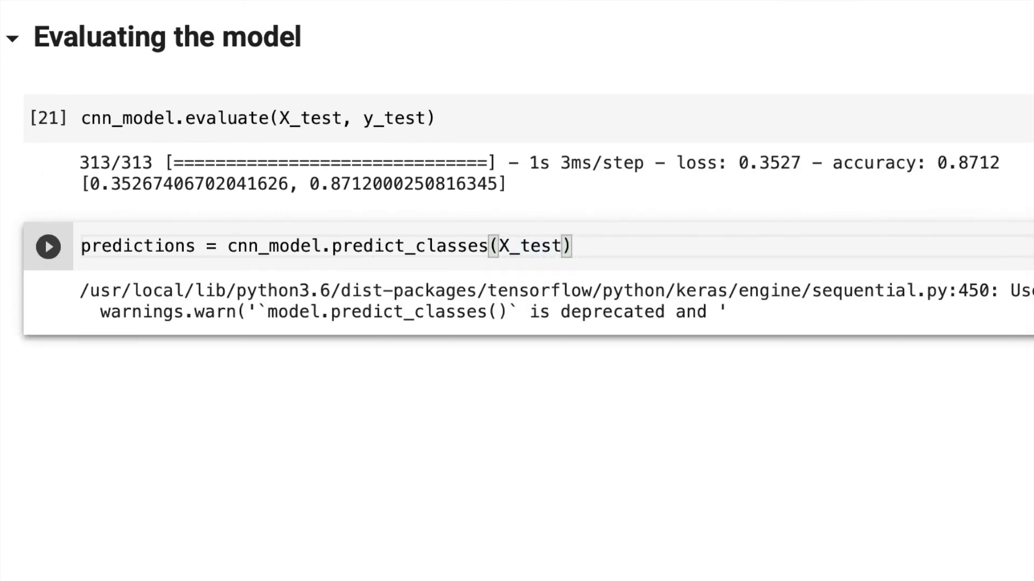
pyautogui.click(47, 247)
pyautogui.write('predictions')
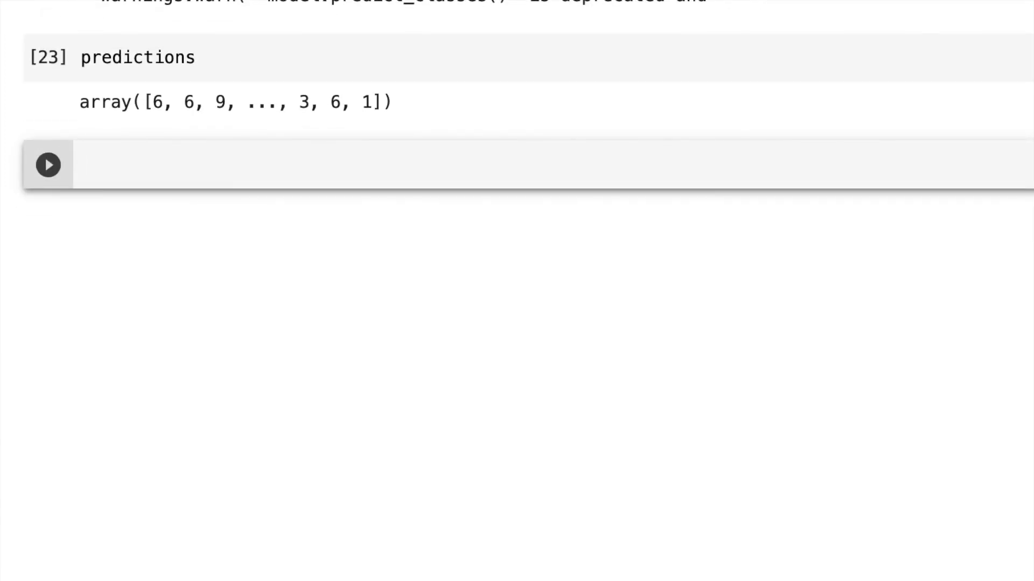
# - Print 'Predicted Class, Target Class' and predictions[x], y_test_1[x] for the first 100 test images
pyautogui.write('print(')
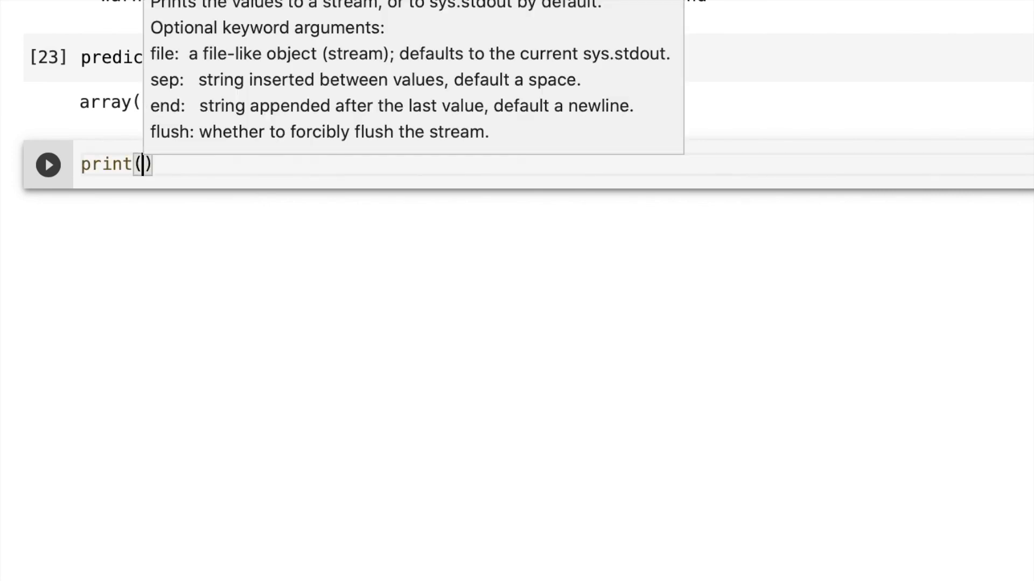
pyautogui.write("'Predicted Class, Targ'")
pyautogui.write('for')
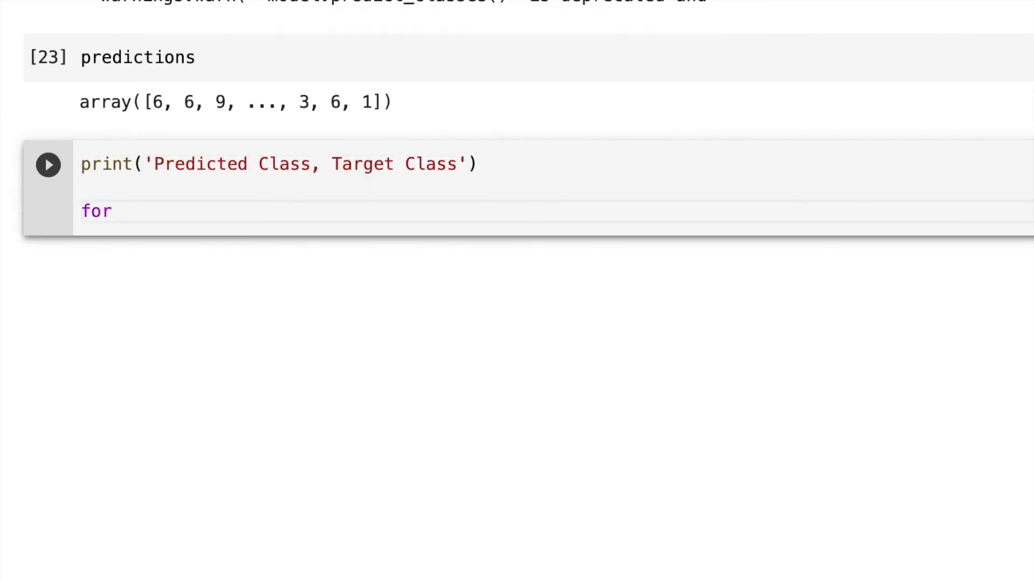
pyautogui.write('x in np.ara')
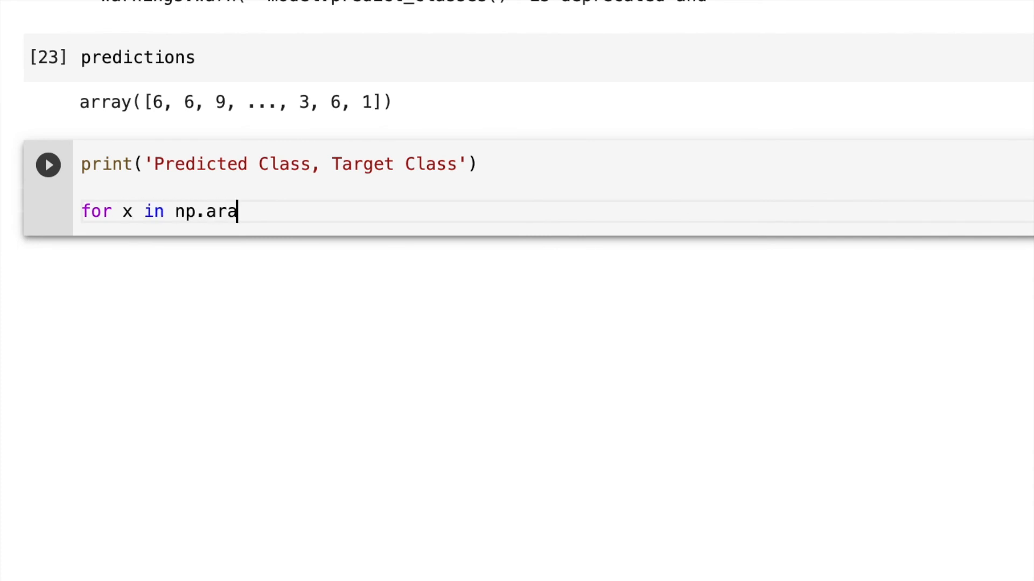
pyautogui.write('nge(100):')
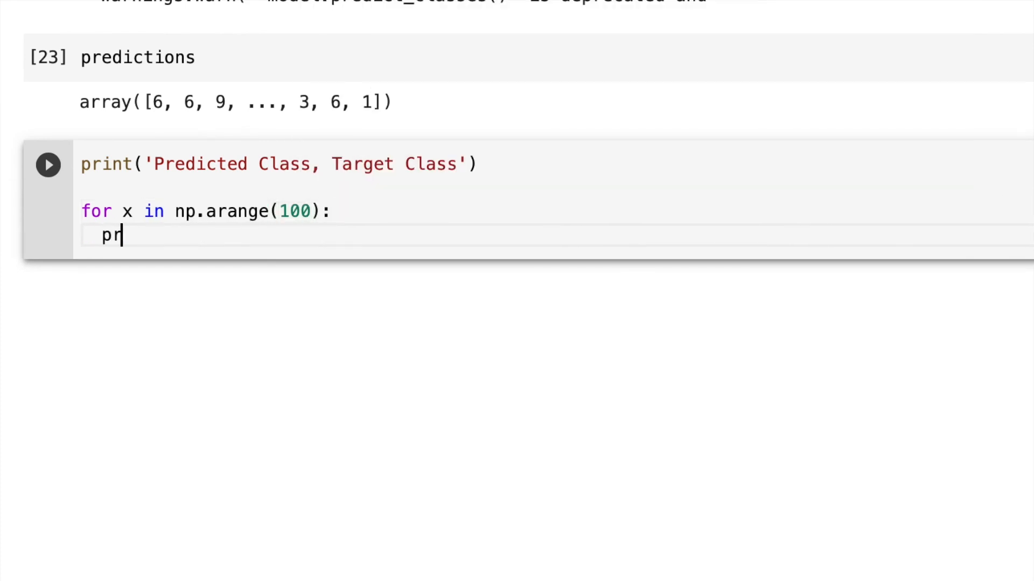
pyautogui.write('int(predictions[x], y_test_1[x')
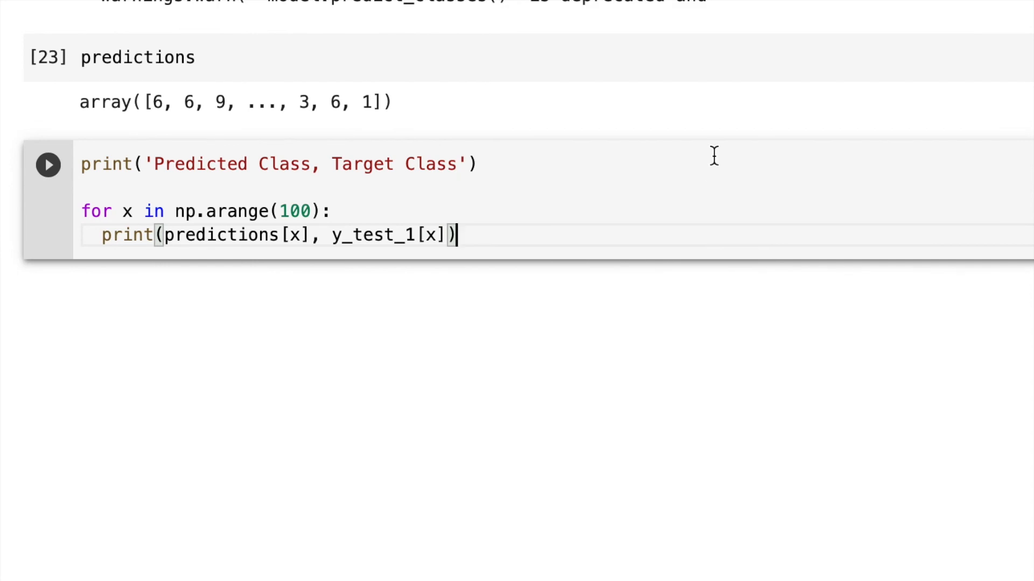
pyautogui.click(48, 164)
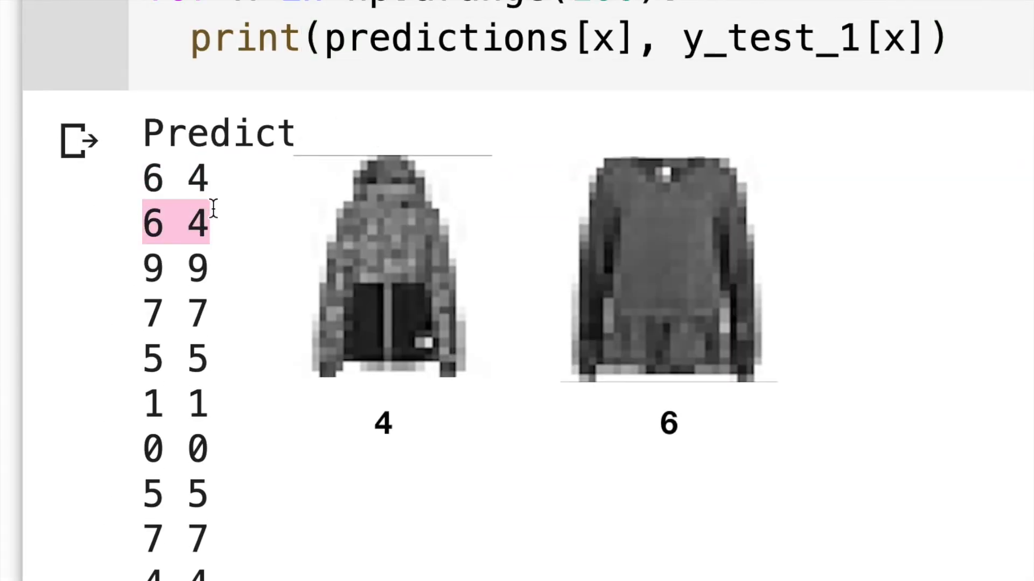
pyautogui.scroll(-3)
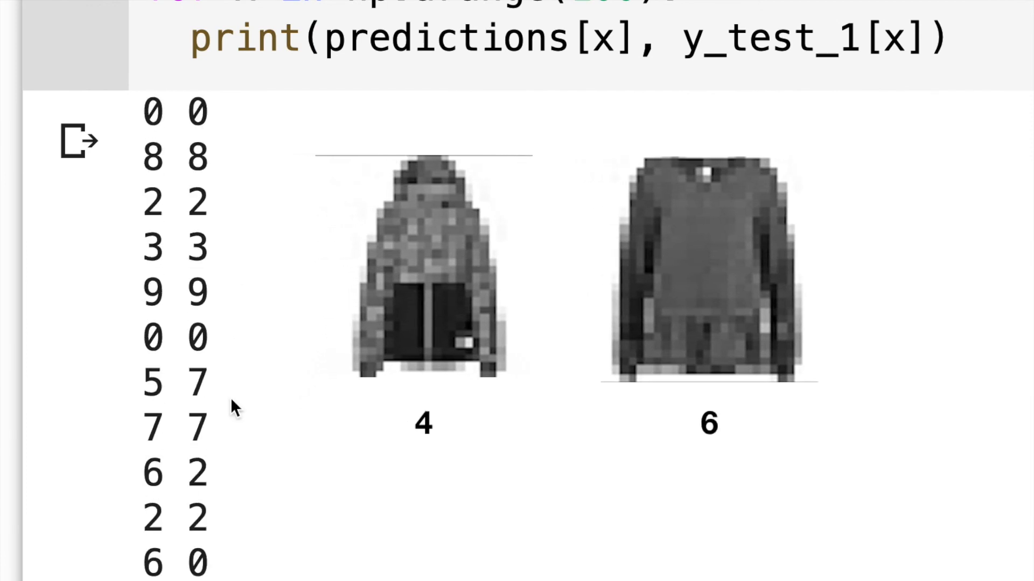